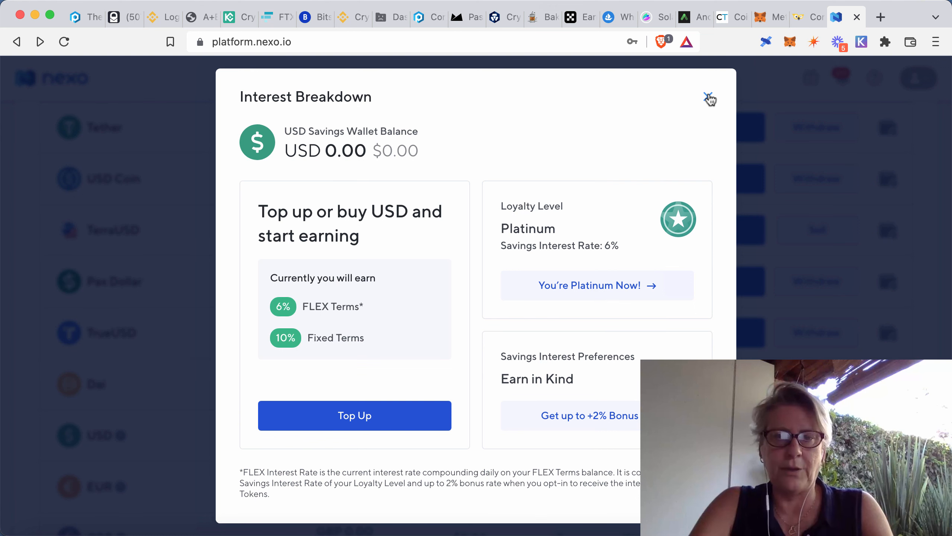
Close the USD interest breakdown to return to the Nexo account asset list.
{"action": "left_click", "coordinate": [709, 99]}
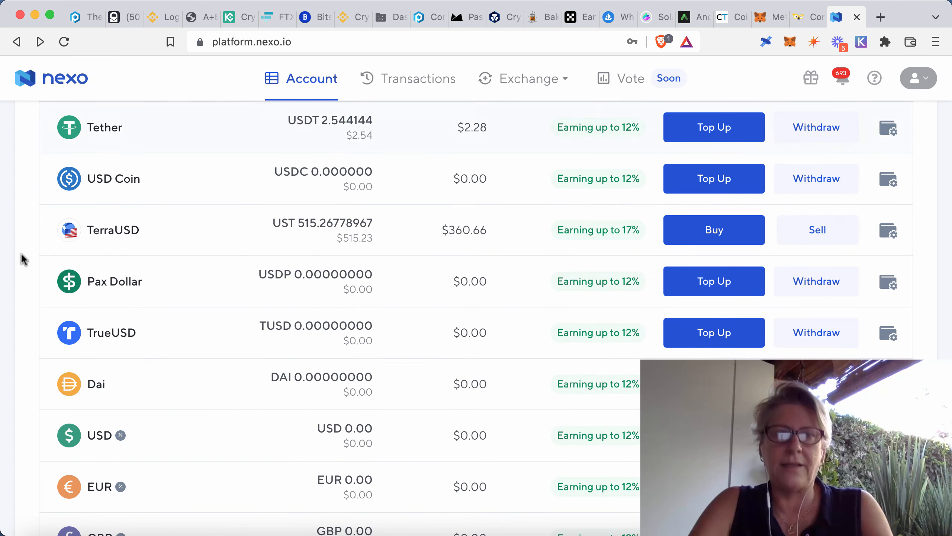
{"action": "mouse_move", "coordinate": [103, 146]}
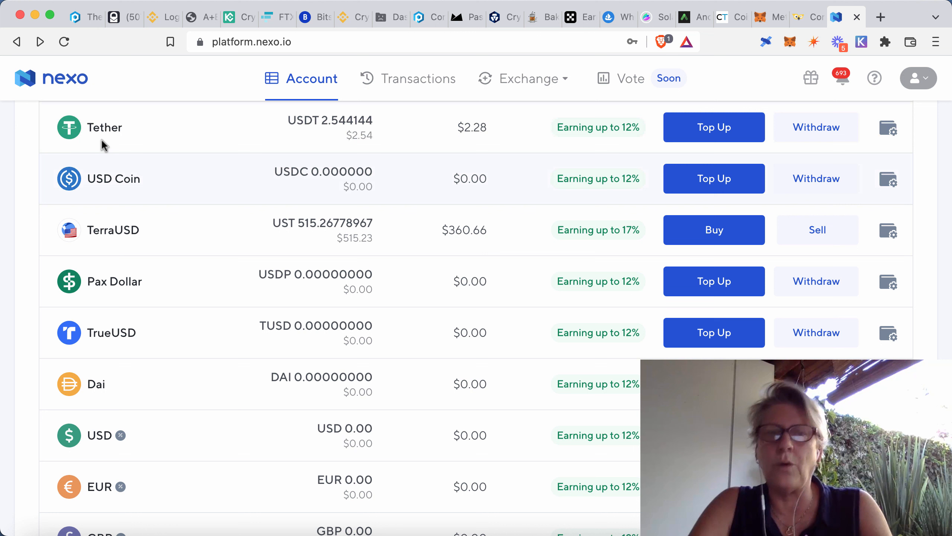
{"action": "mouse_move", "coordinate": [131, 282]}
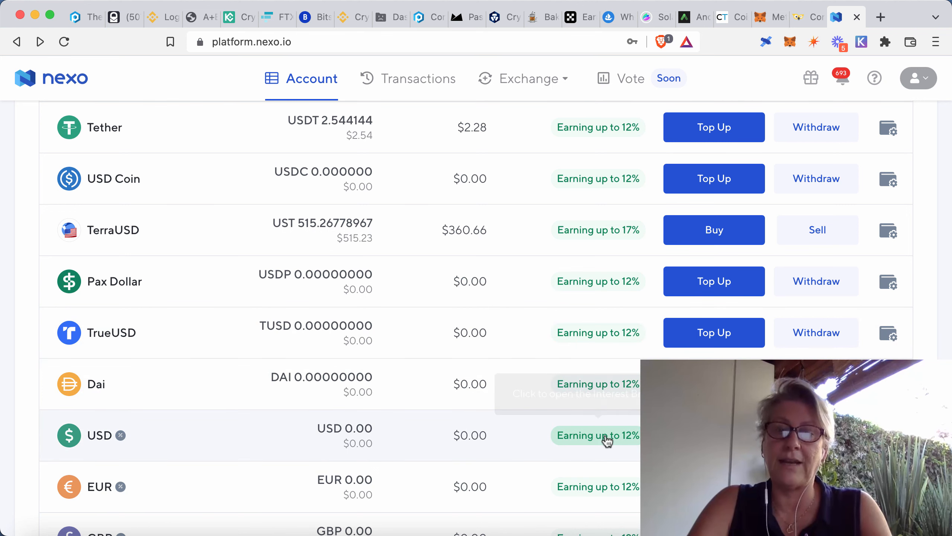
Show the USD wallet's interest breakdown with 6% FLEX and 10% fixed at Platinum.
{"action": "left_click", "coordinate": [597, 435]}
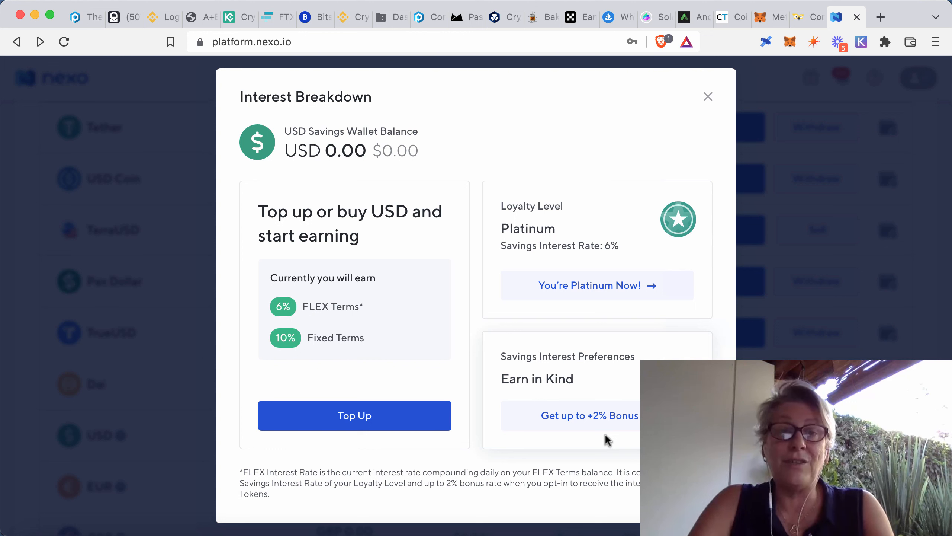
{"action": "mouse_move", "coordinate": [708, 101]}
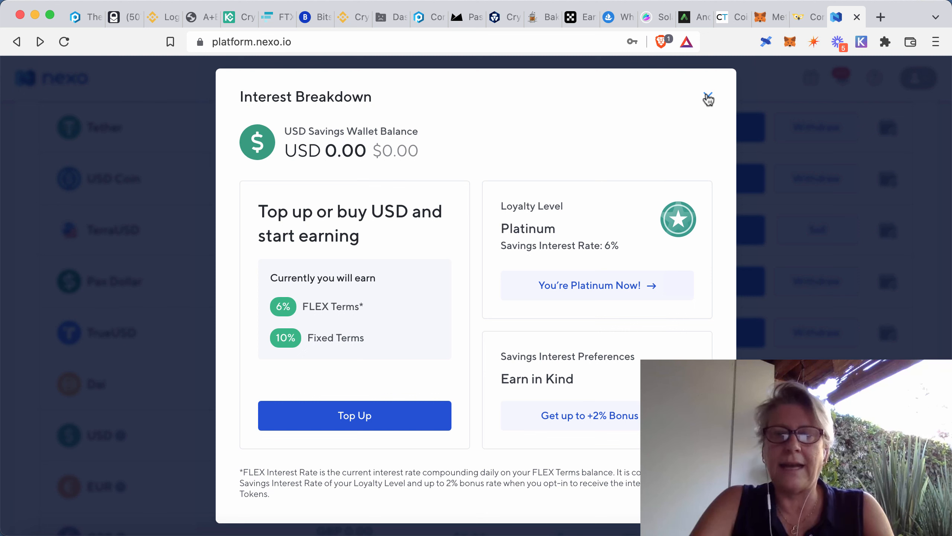
{"action": "mouse_move", "coordinate": [708, 98]}
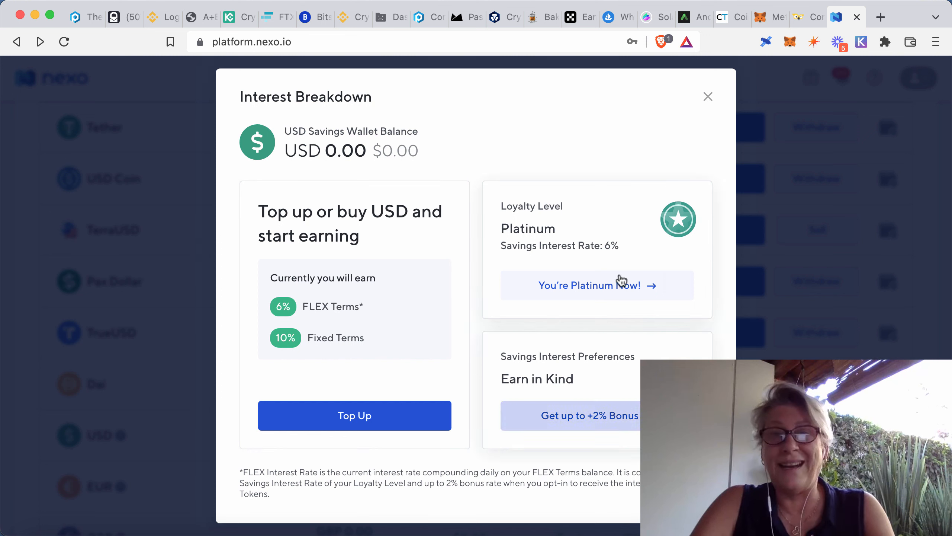
{"action": "mouse_move", "coordinate": [577, 434]}
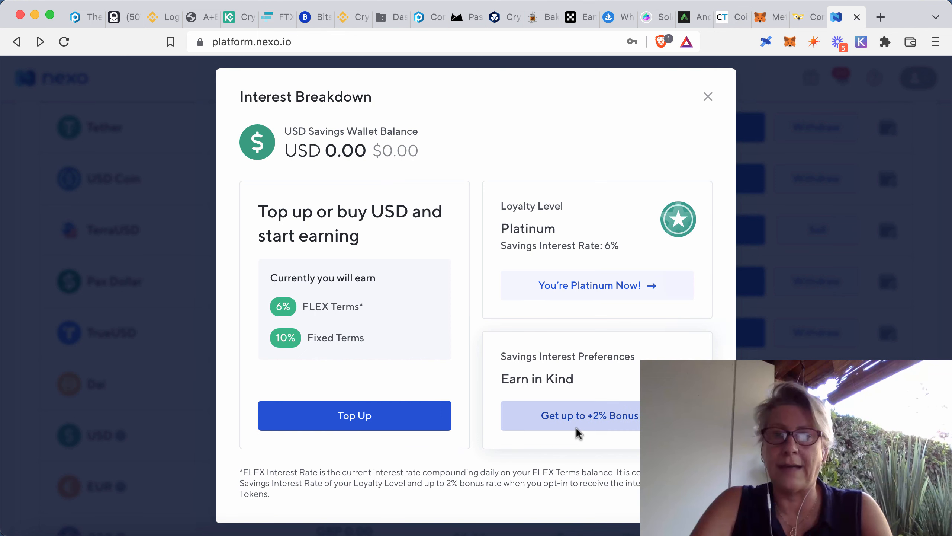
Close the breakdown and review the asset list rates: Tether, USD Coin, TerraUSD up to 17%.
{"action": "left_click", "coordinate": [707, 97]}
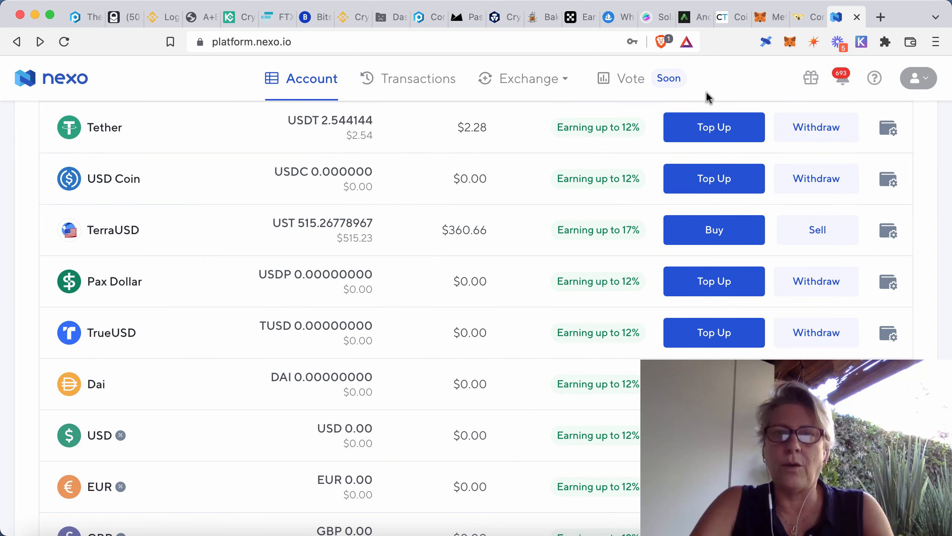
{"action": "scroll", "scroll_direction": "up", "scroll_amount": 3}
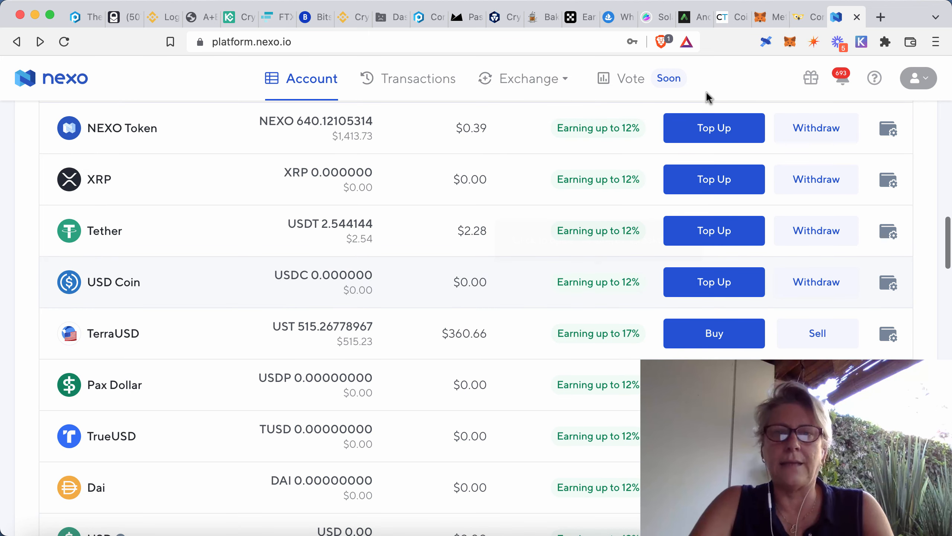
{"action": "scroll", "scroll_direction": "up", "scroll_amount": 3}
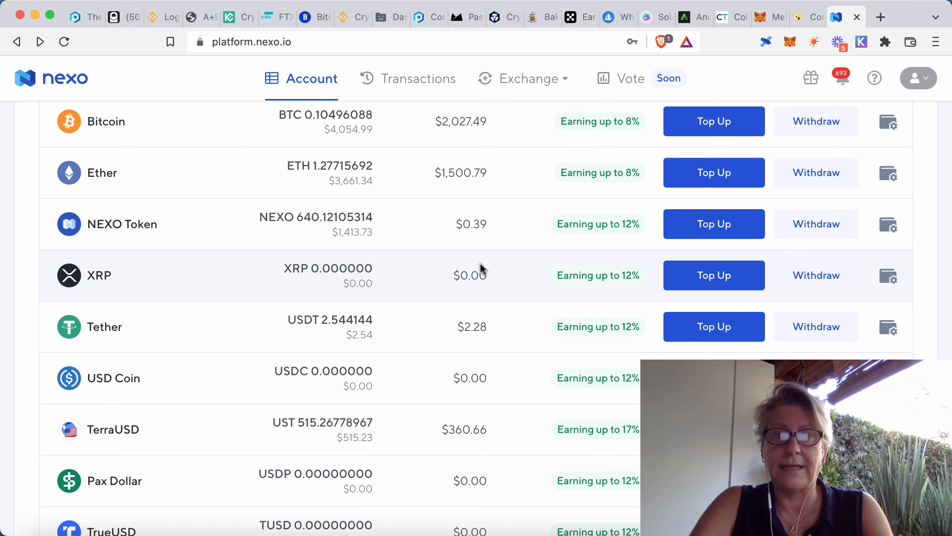
{"action": "scroll", "scroll_direction": "down", "scroll_amount": 3}
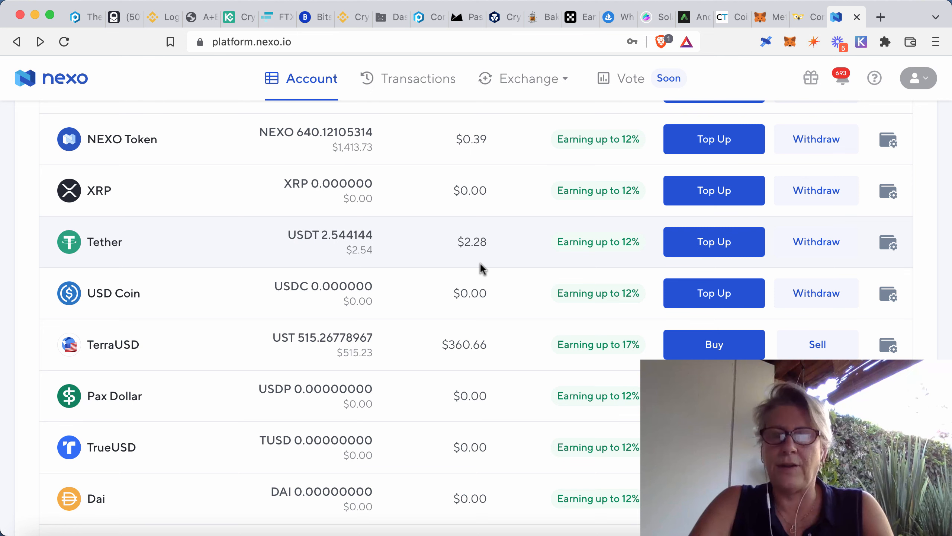
{"action": "mouse_move", "coordinate": [597, 292]}
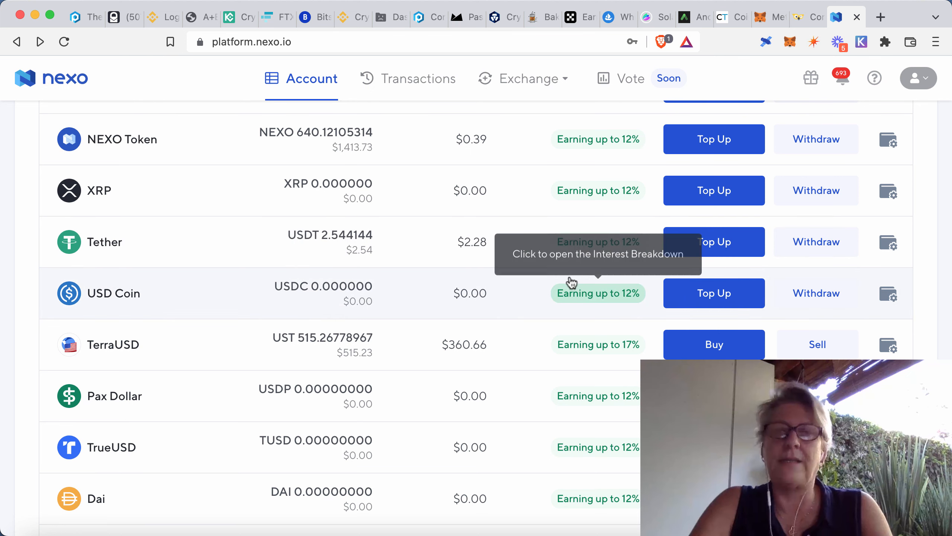
{"action": "scroll", "scroll_direction": "up", "scroll_amount": 3}
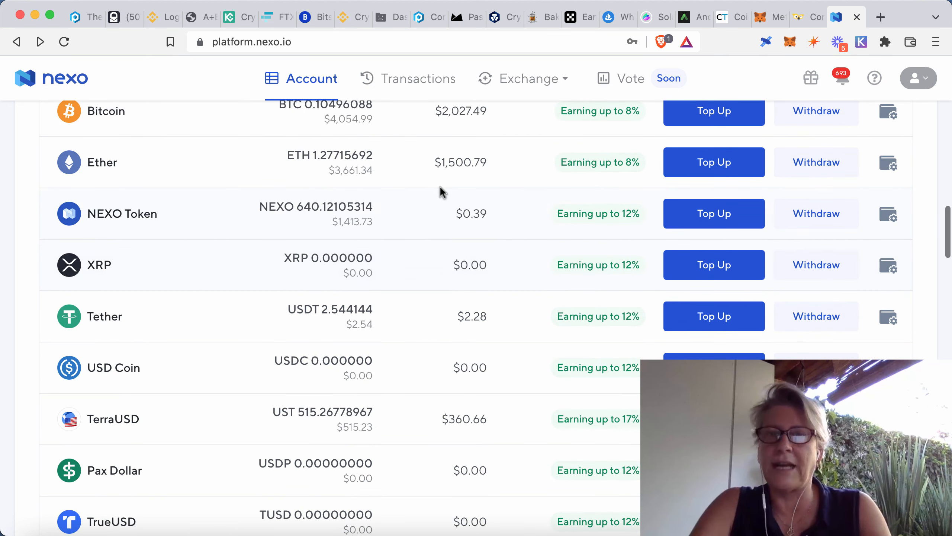
{"action": "mouse_move", "coordinate": [257, 236]}
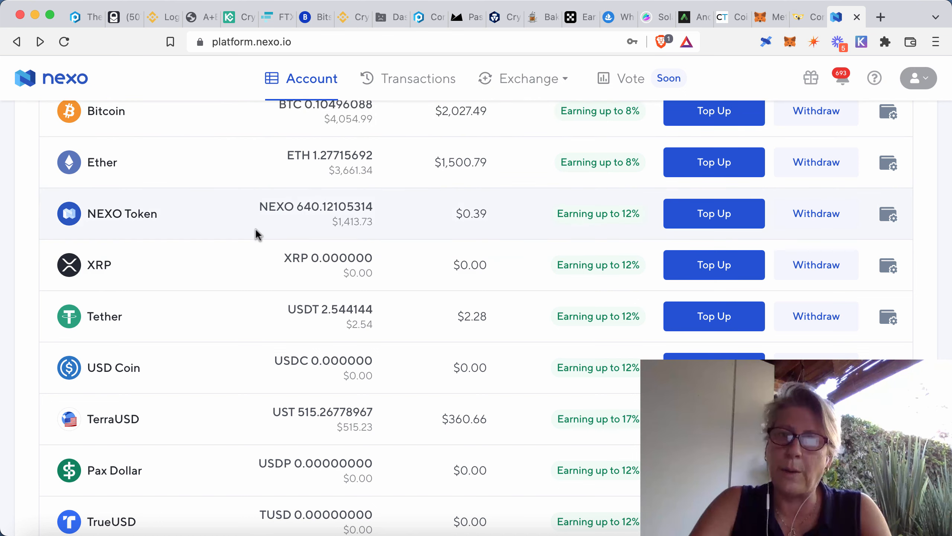
{"action": "scroll", "scroll_direction": "up", "scroll_amount": 3}
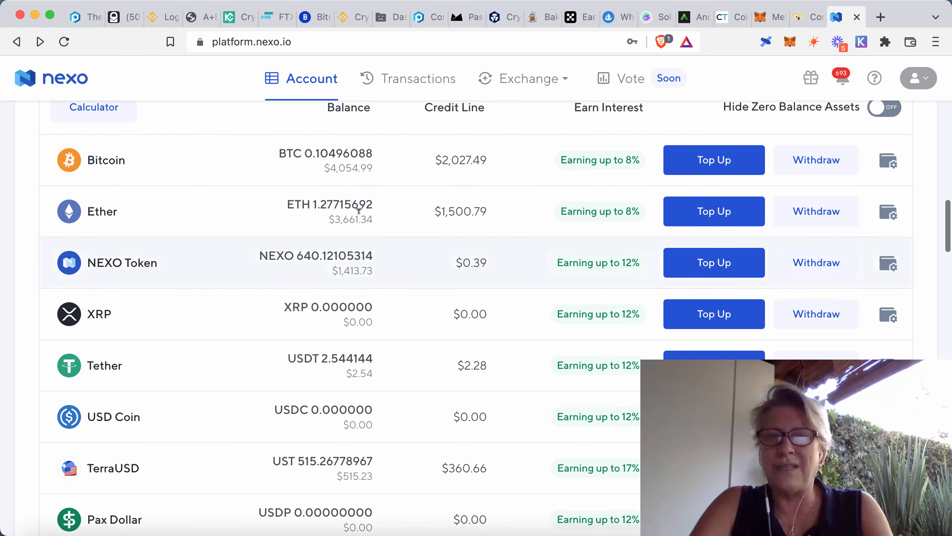
{"action": "scroll", "scroll_direction": "down", "scroll_amount": 3}
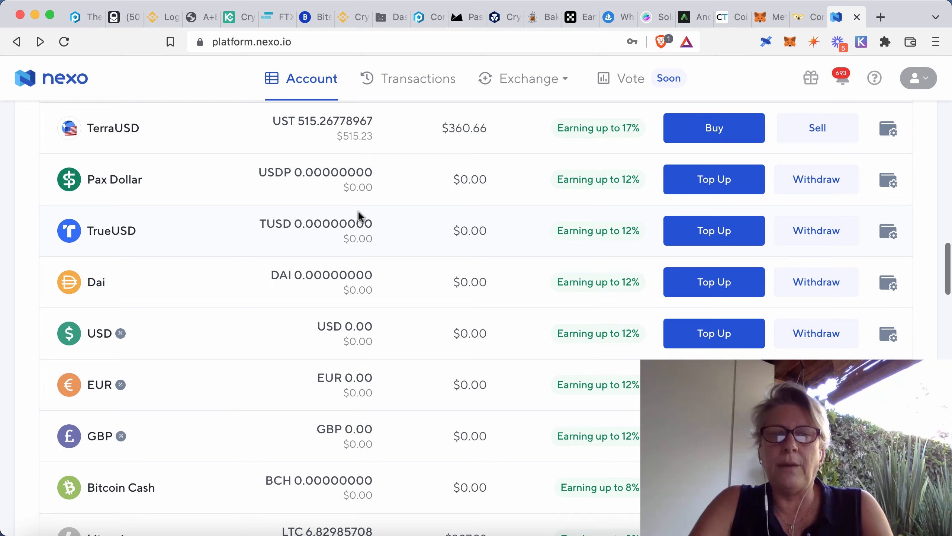
{"action": "scroll", "scroll_direction": "down", "scroll_amount": 3}
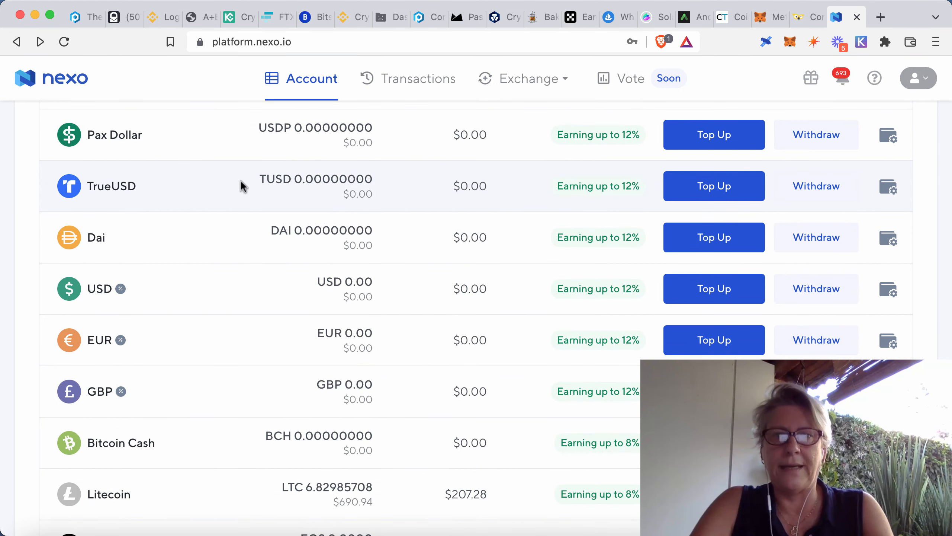
{"action": "mouse_move", "coordinate": [176, 230]}
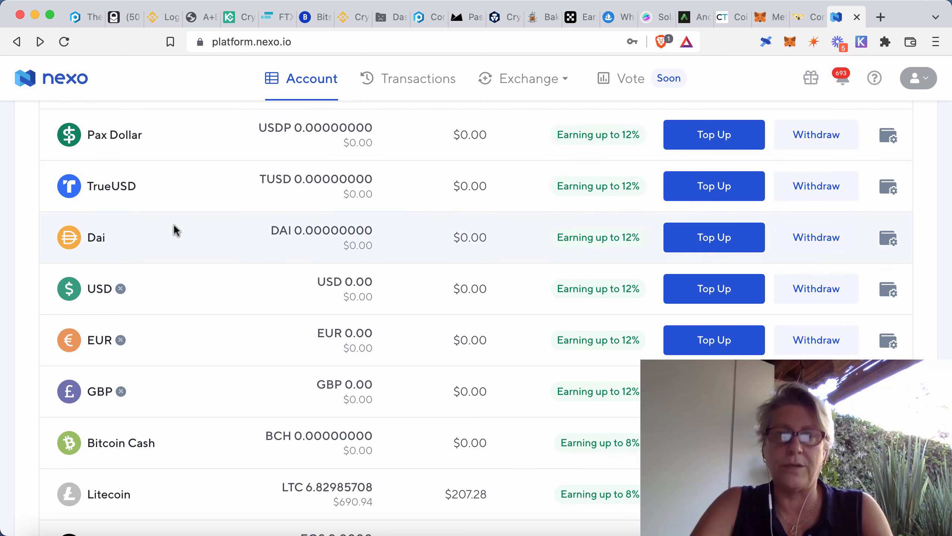
{"action": "scroll", "scroll_direction": "down", "scroll_amount": 3}
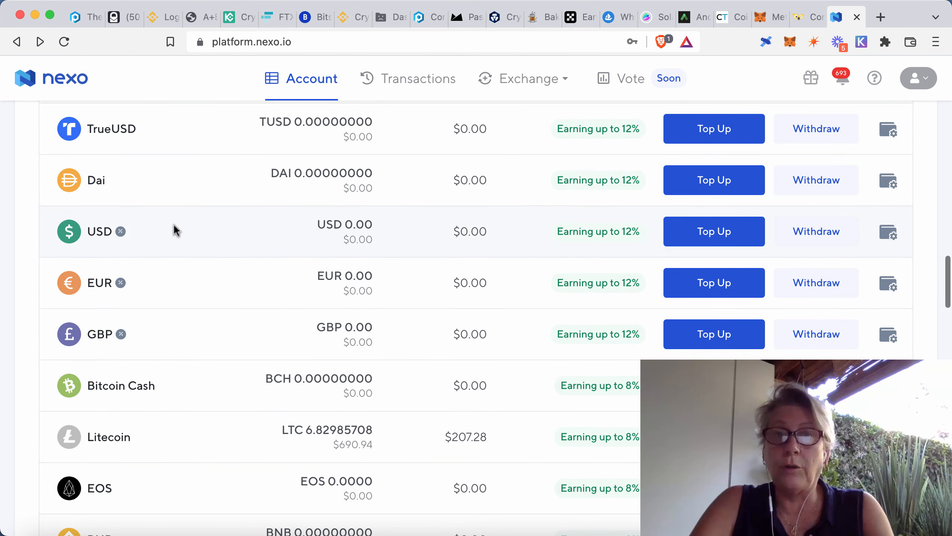
{"action": "mouse_move", "coordinate": [76, 239]}
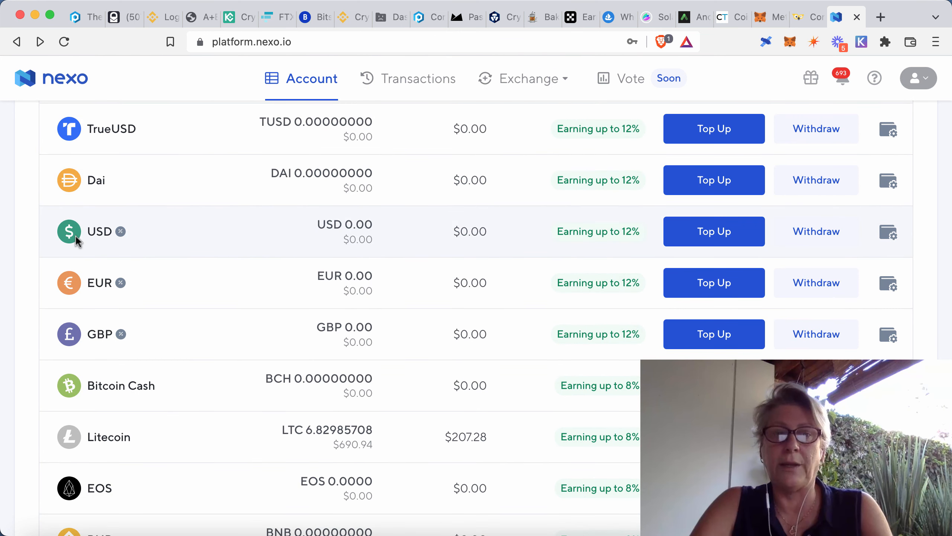
{"action": "mouse_move", "coordinate": [115, 352]}
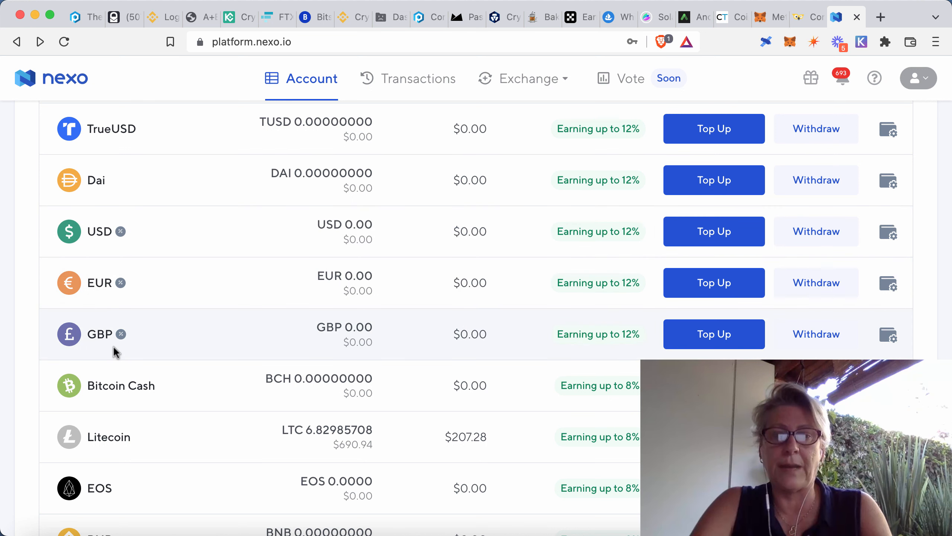
{"action": "scroll", "scroll_direction": "up", "scroll_amount": 3}
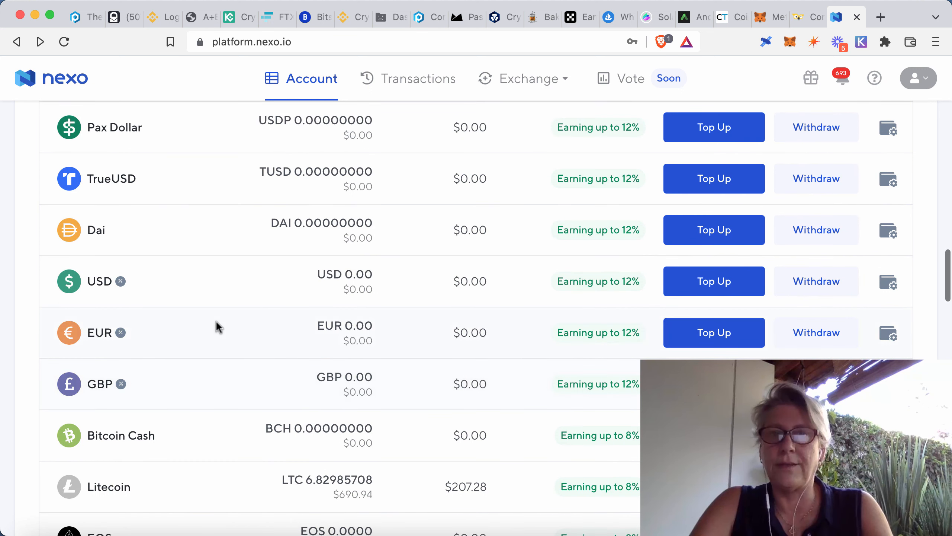
{"action": "mouse_move", "coordinate": [160, 203]}
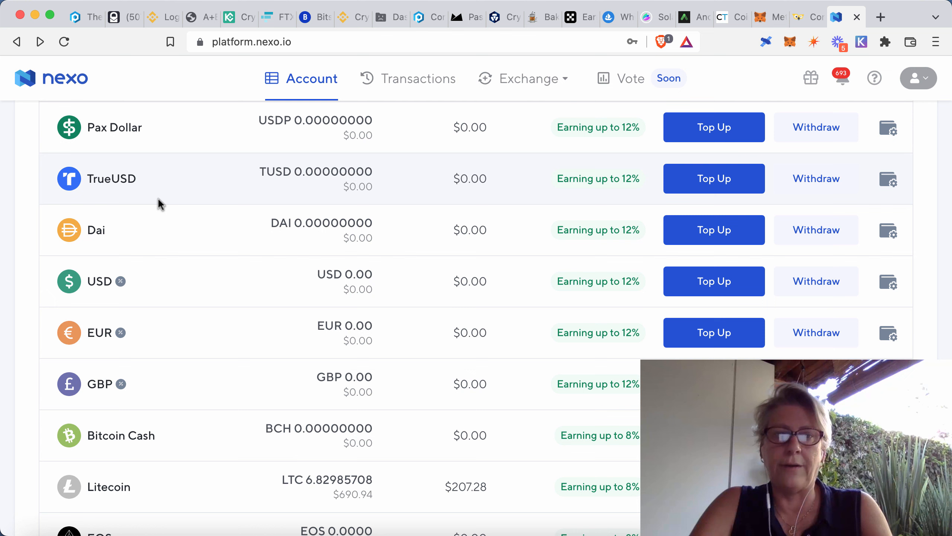
{"action": "mouse_move", "coordinate": [108, 158]}
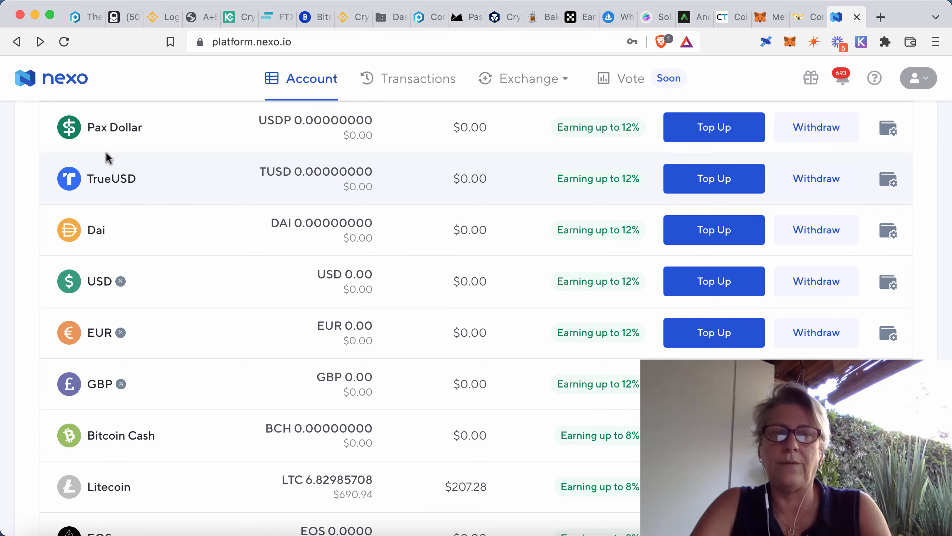
{"action": "scroll", "scroll_direction": "up", "scroll_amount": 3}
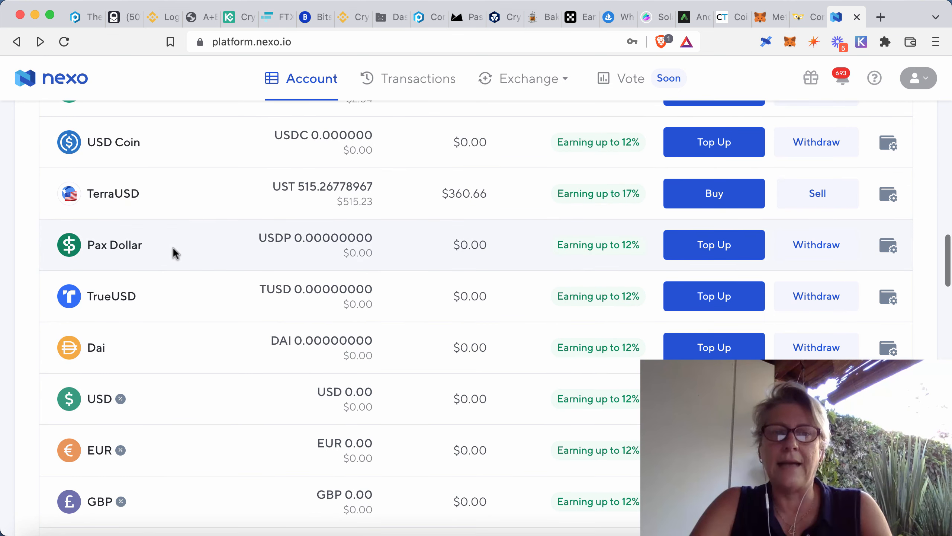
{"action": "scroll", "scroll_direction": "up", "scroll_amount": 3}
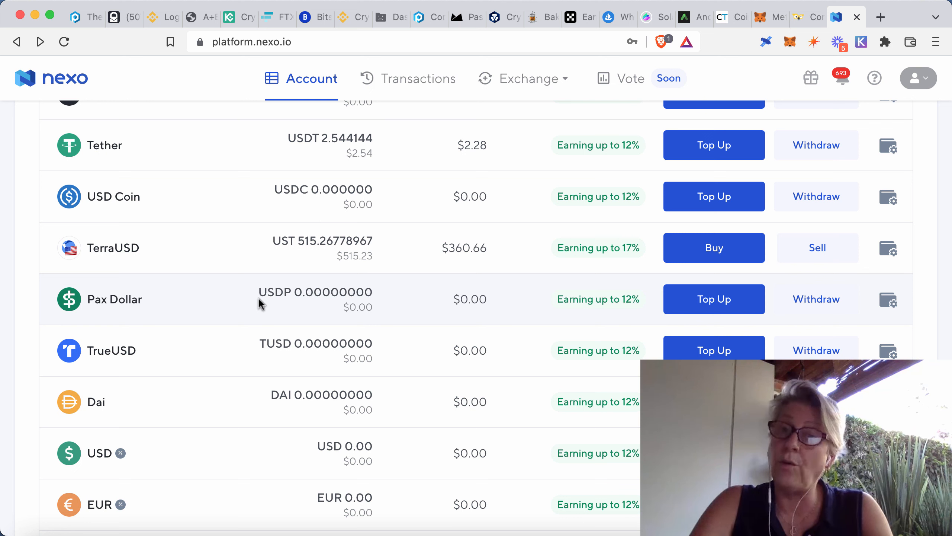
{"action": "mouse_move", "coordinate": [583, 17]}
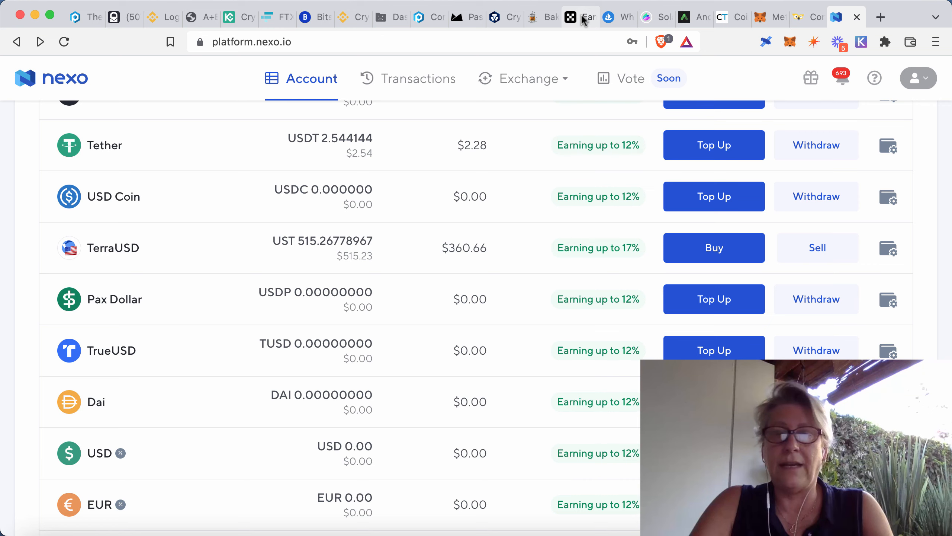
Review the OKX Earn savings list, with USDT at 156.03% and TerraUSD at 19.44%.
{"action": "left_click", "coordinate": [580, 17]}
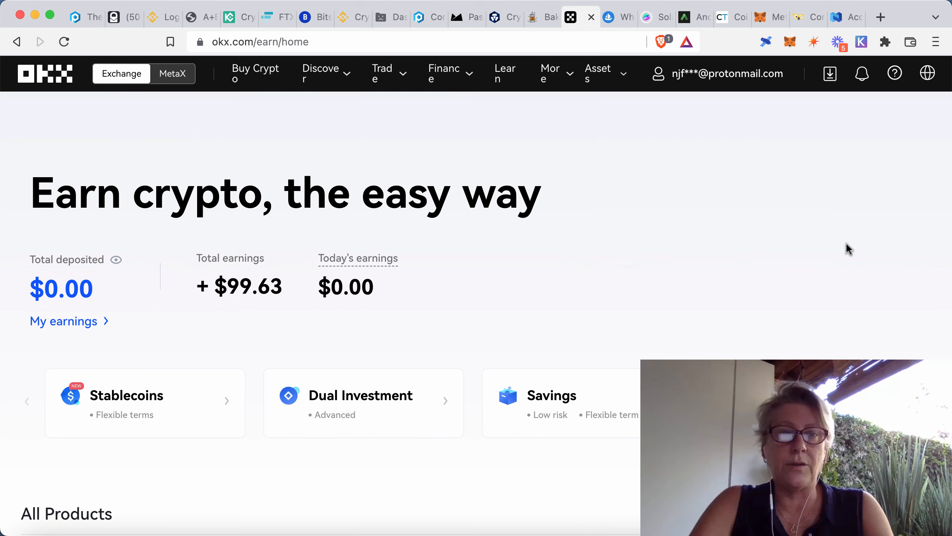
{"action": "scroll", "scroll_direction": "down", "scroll_amount": 3}
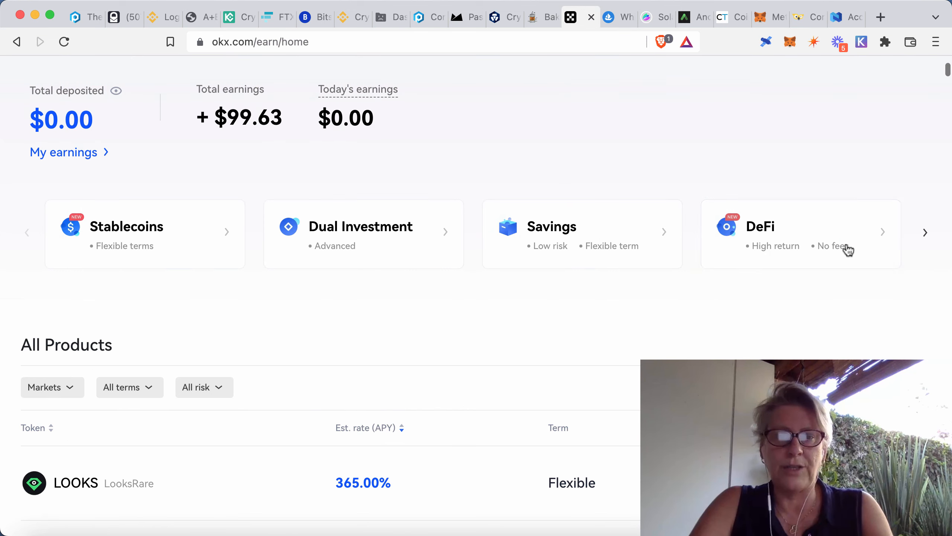
{"action": "scroll", "scroll_direction": "down", "scroll_amount": 3}
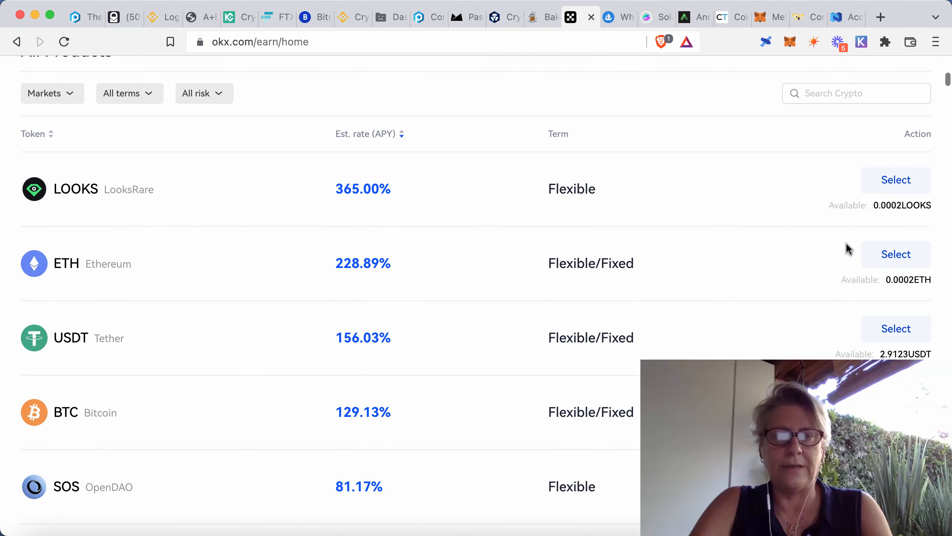
{"action": "scroll", "scroll_direction": "down", "scroll_amount": 3}
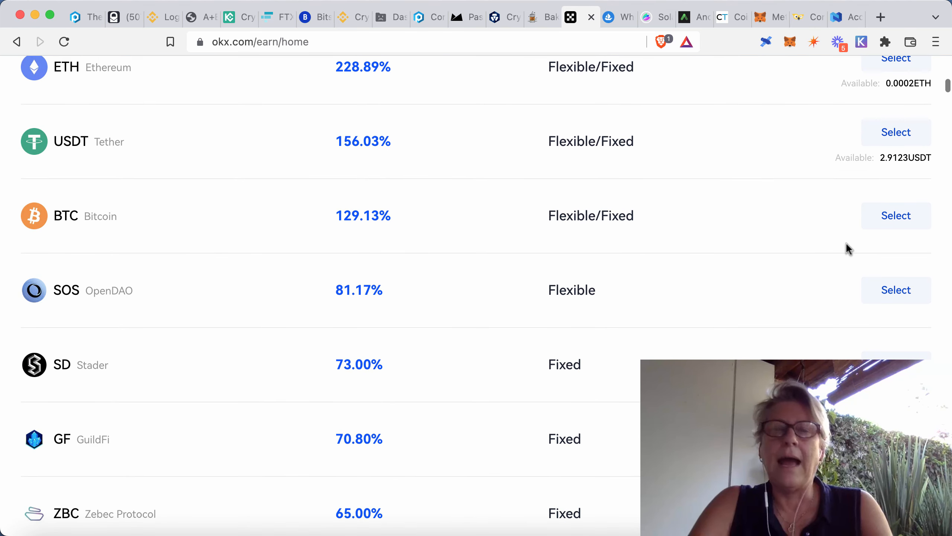
{"action": "mouse_move", "coordinate": [443, 167]}
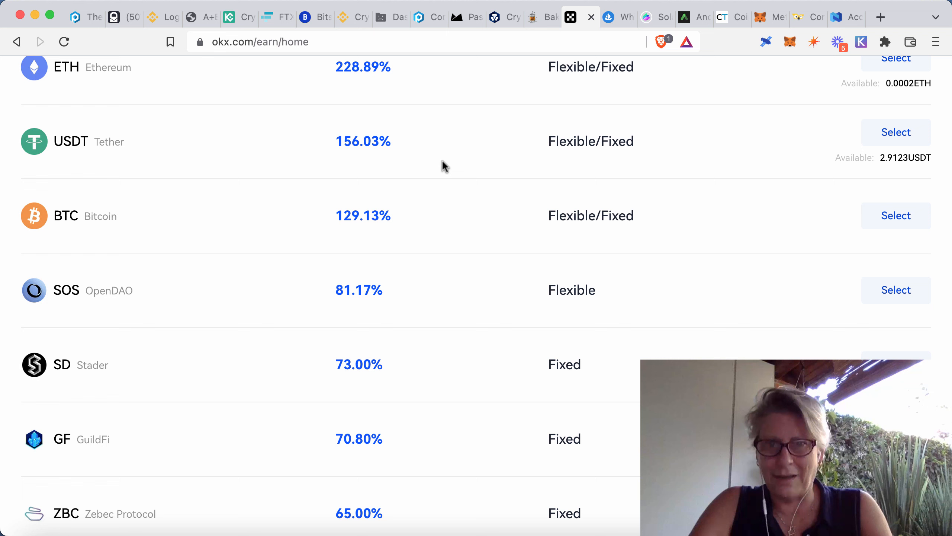
{"action": "mouse_move", "coordinate": [405, 231]}
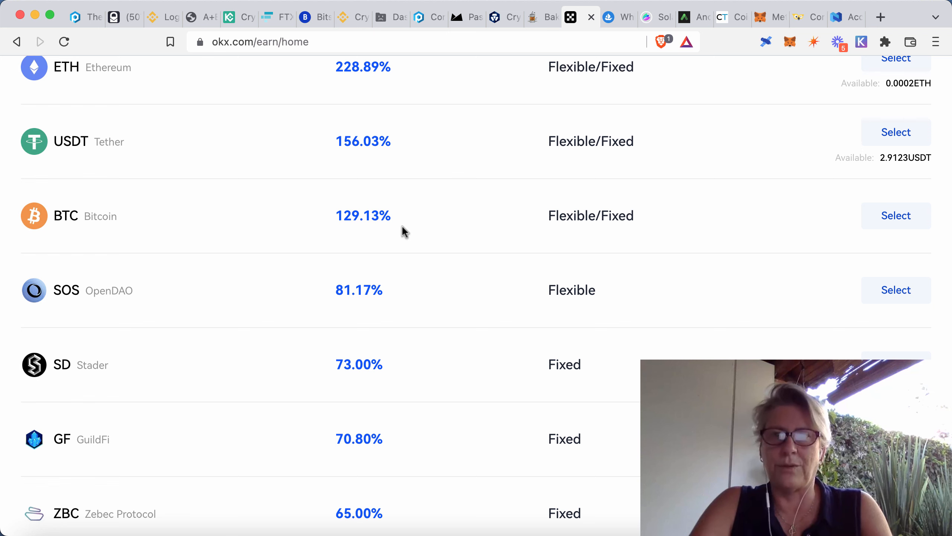
{"action": "scroll", "scroll_direction": "down", "scroll_amount": 3}
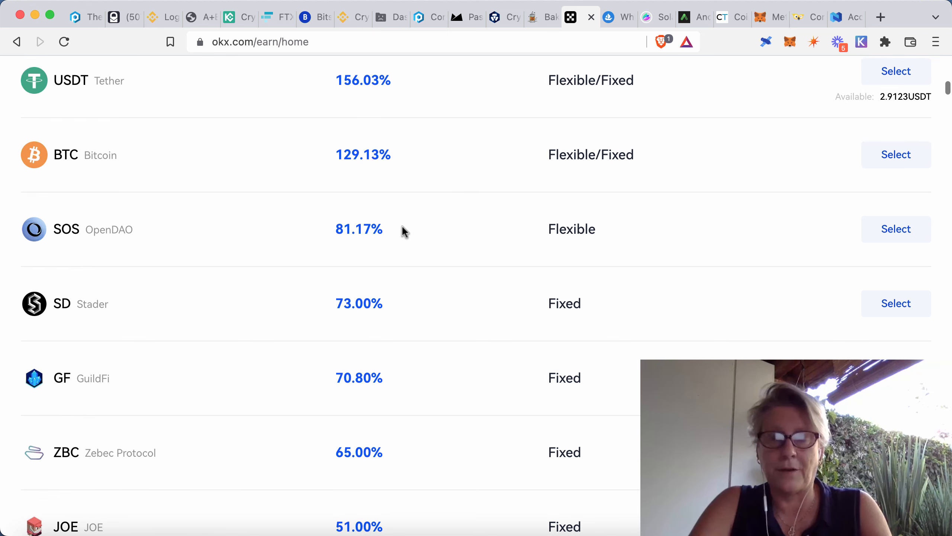
{"action": "scroll", "scroll_direction": "down", "scroll_amount": 3}
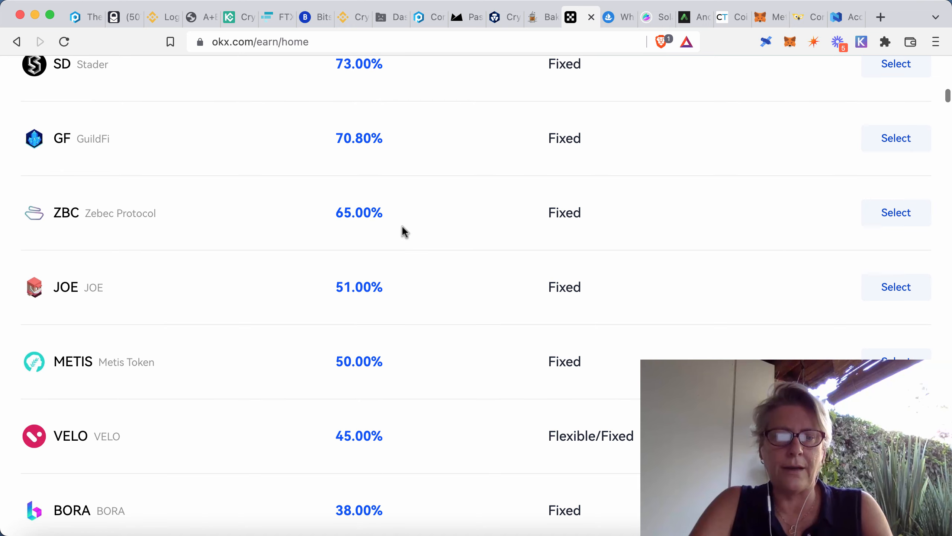
{"action": "scroll", "scroll_direction": "down", "scroll_amount": 3}
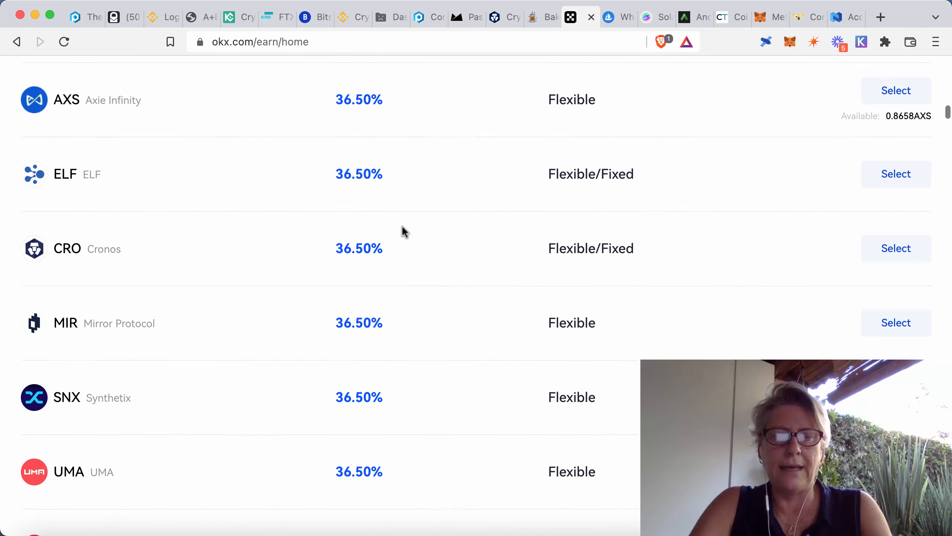
{"action": "scroll", "scroll_direction": "down", "scroll_amount": 3}
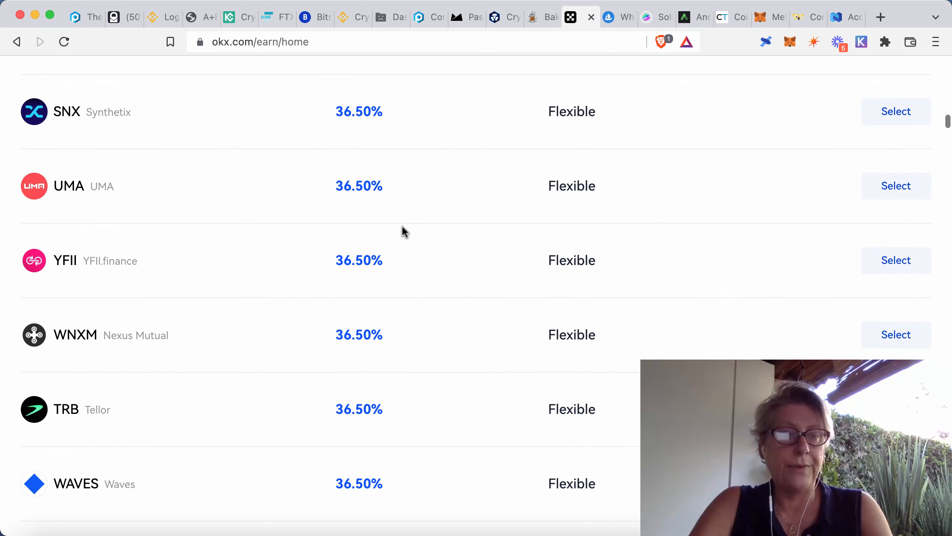
{"action": "scroll", "scroll_direction": "down", "scroll_amount": 3}
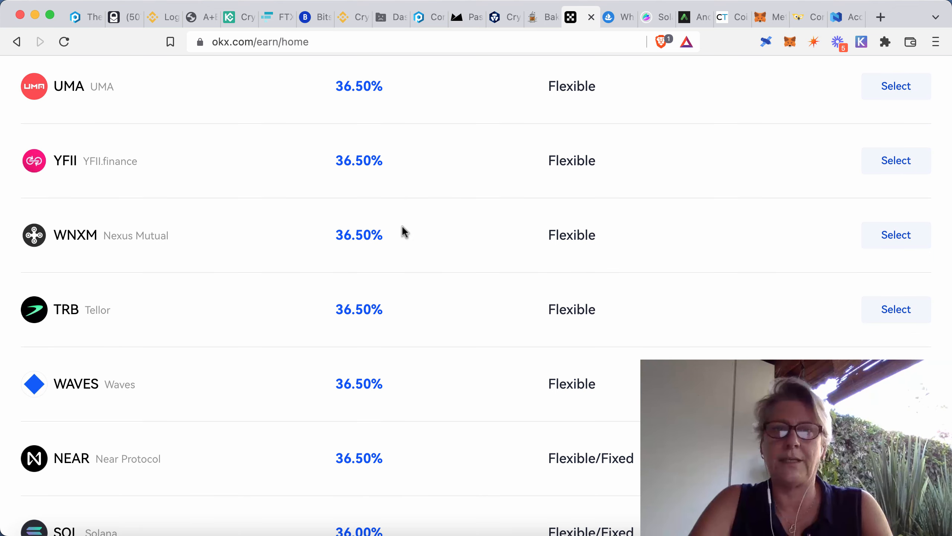
{"action": "scroll", "scroll_direction": "down", "scroll_amount": 3}
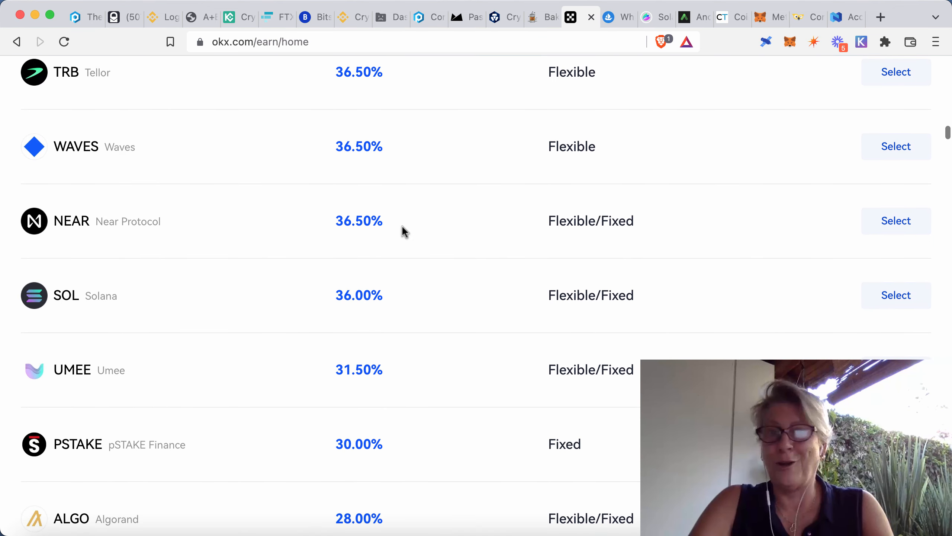
{"action": "scroll", "scroll_direction": "down", "scroll_amount": 3}
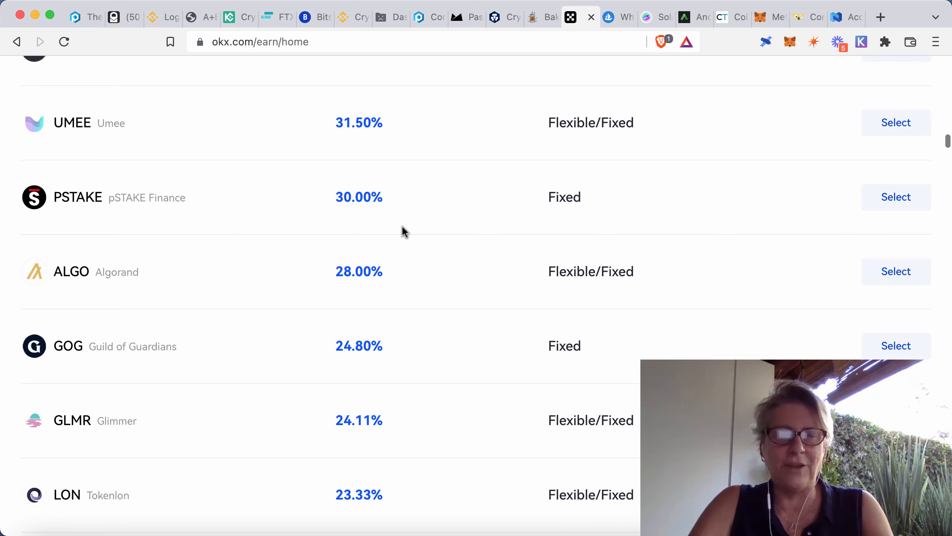
{"action": "scroll", "scroll_direction": "down", "scroll_amount": 3}
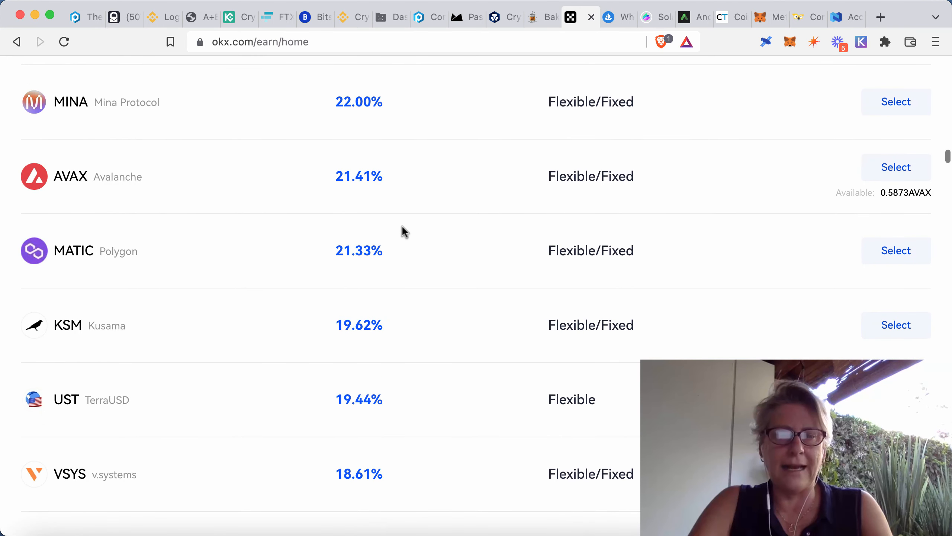
{"action": "scroll", "scroll_direction": "down", "scroll_amount": 3}
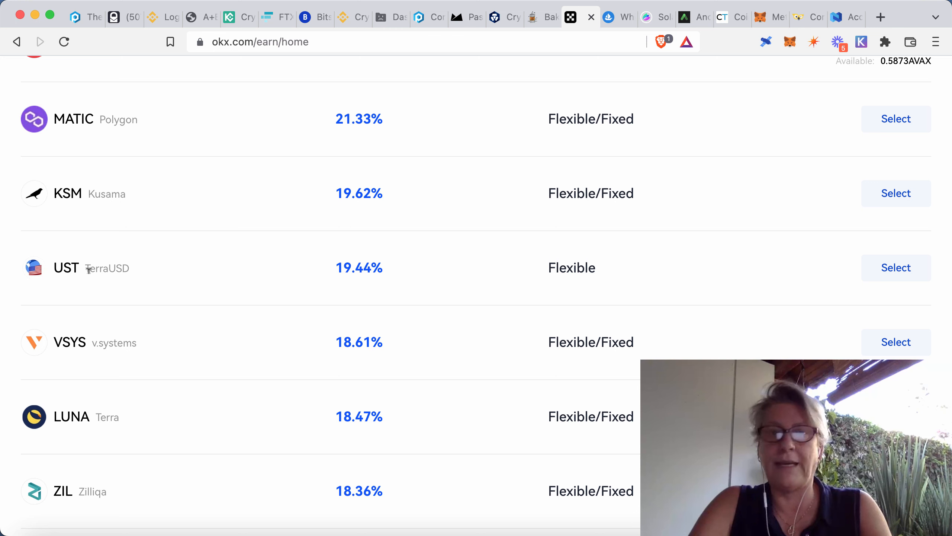
{"action": "mouse_move", "coordinate": [449, 203]}
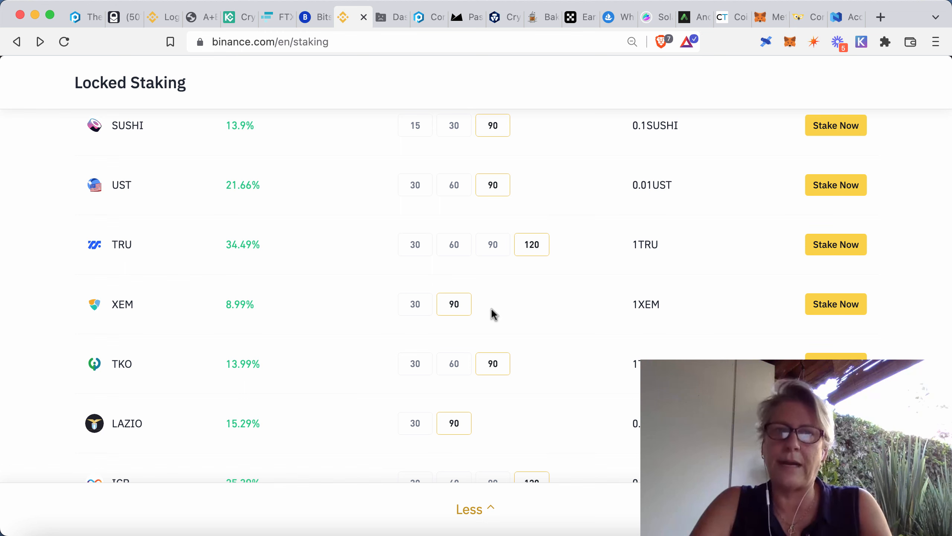
{"action": "mouse_move", "coordinate": [493, 314]}
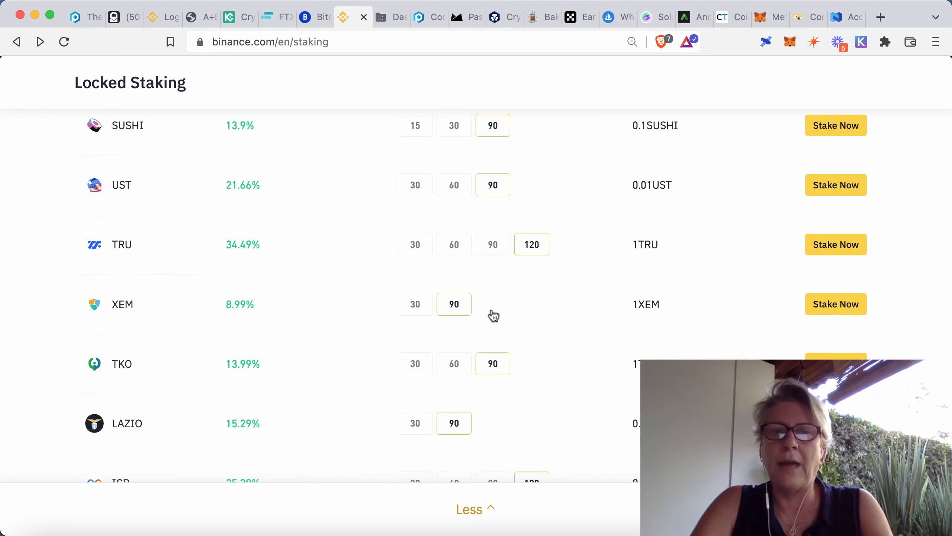
{"action": "mouse_move", "coordinate": [171, 189]}
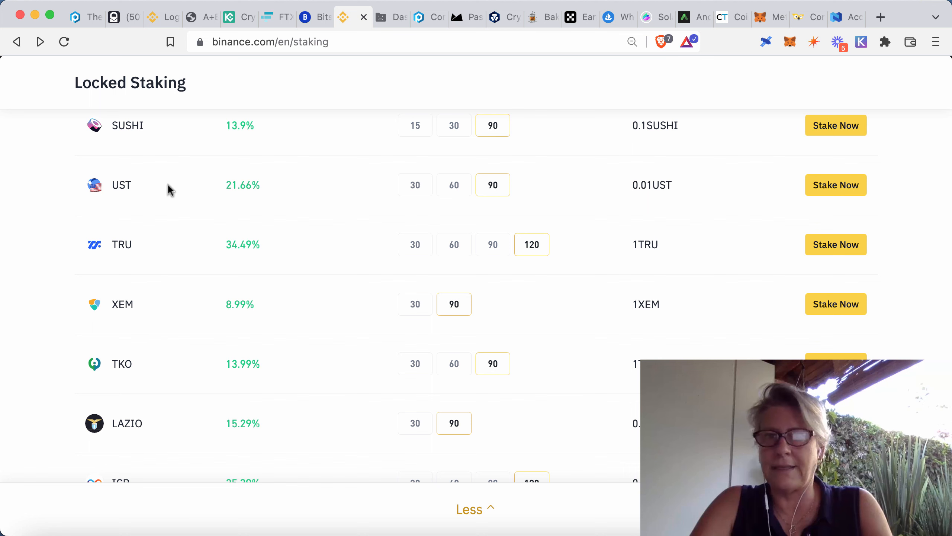
{"action": "mouse_move", "coordinate": [286, 194]}
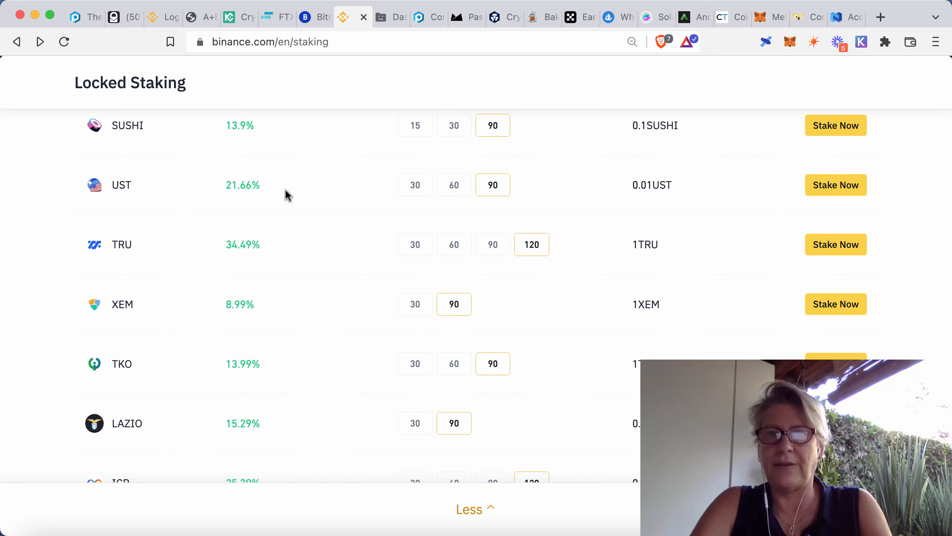
Scroll the Binance Locked Staking table back to its header, past UST 21.66% and FIO 107.69%.
{"action": "scroll", "scroll_direction": "up", "scroll_amount": 3}
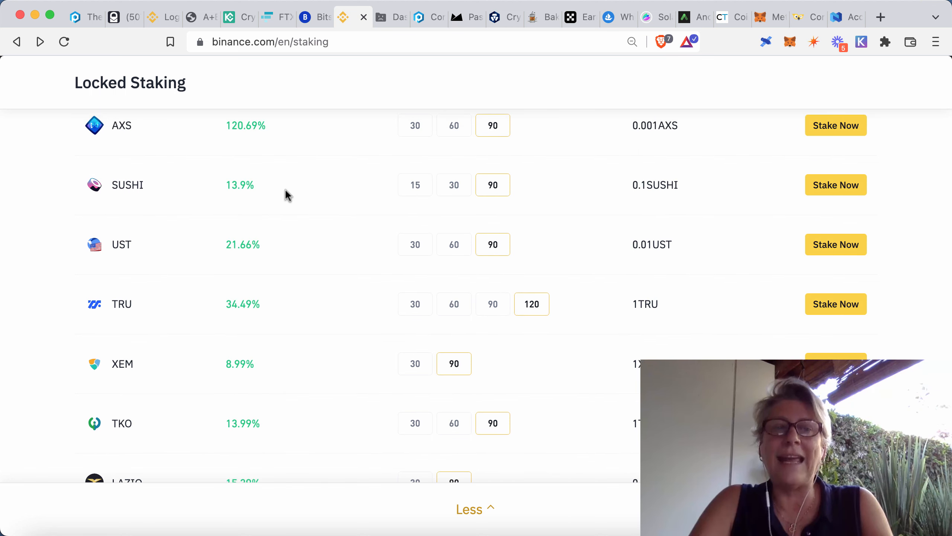
{"action": "scroll", "scroll_direction": "up", "scroll_amount": 3}
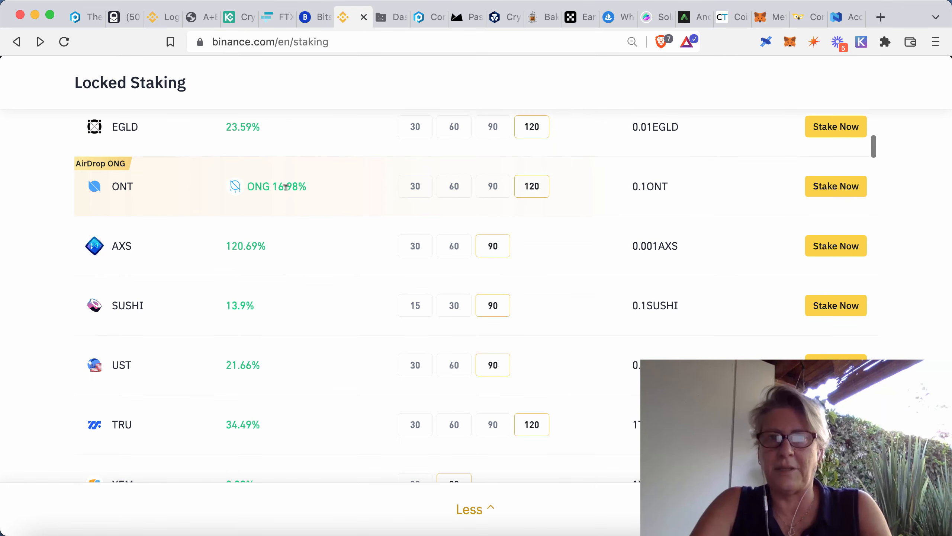
{"action": "scroll", "scroll_direction": "up", "scroll_amount": 3}
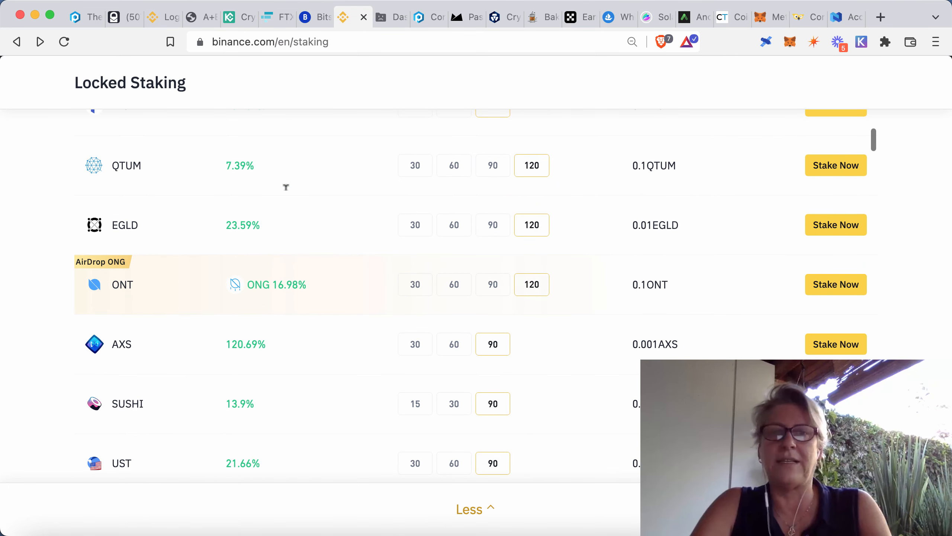
{"action": "scroll", "scroll_direction": "up", "scroll_amount": 3}
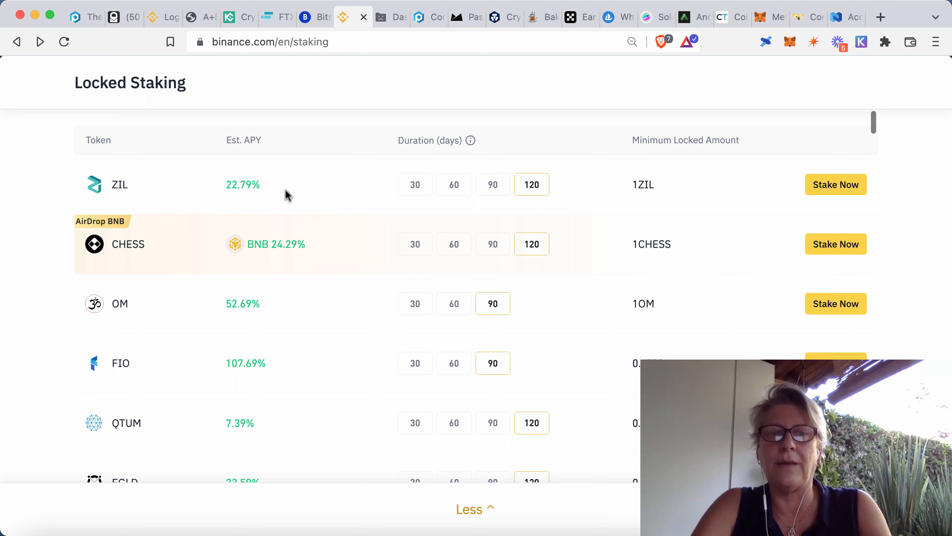
{"action": "mouse_move", "coordinate": [341, 135]}
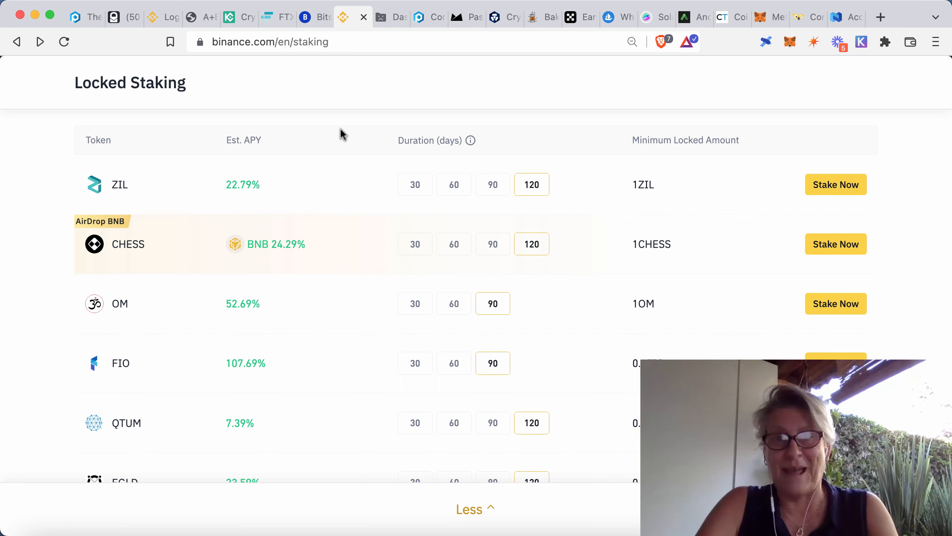
{"action": "mouse_move", "coordinate": [386, 125]}
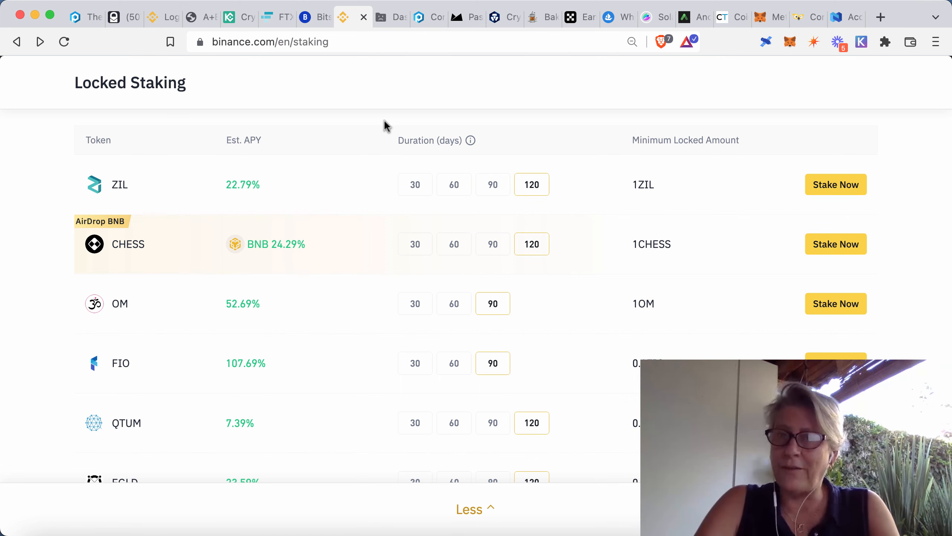
{"action": "mouse_move", "coordinate": [366, 180]}
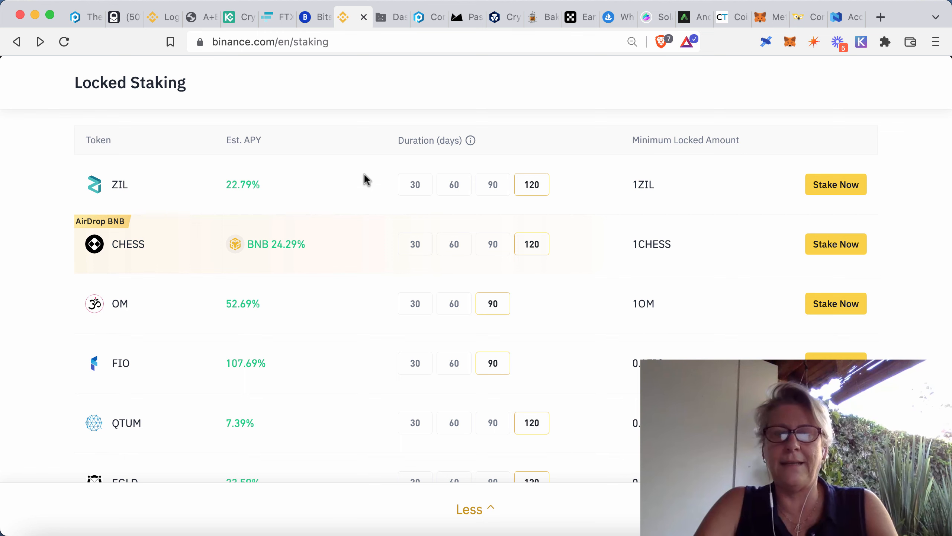
{"action": "mouse_move", "coordinate": [463, 20]}
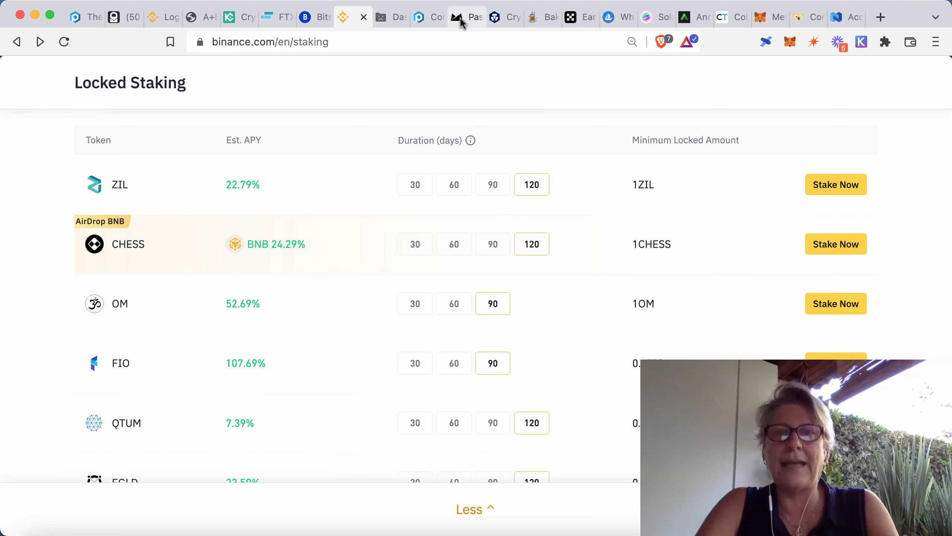
Review the Midas assets table showing USDT and USDC at 20.0% and MIDAS at 30.0%.
{"action": "left_click", "coordinate": [466, 17]}
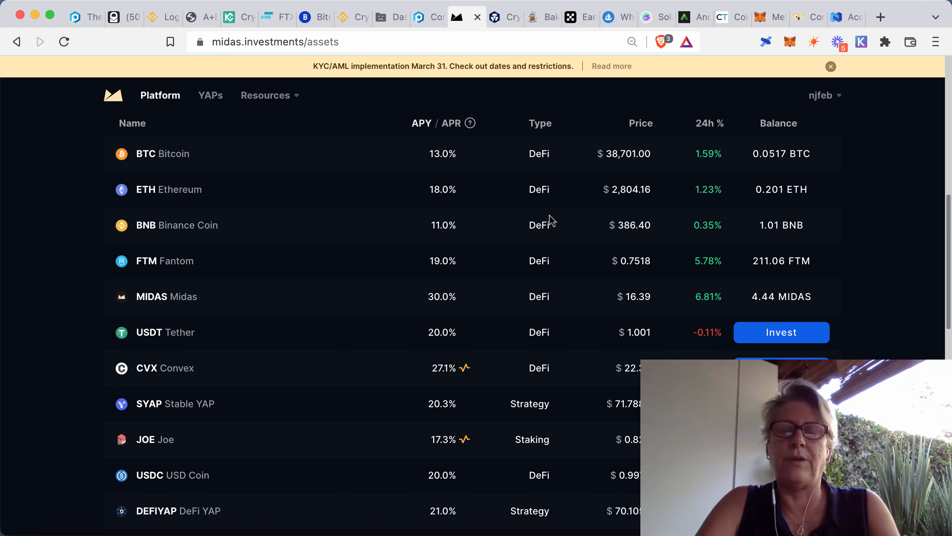
{"action": "mouse_move", "coordinate": [550, 212]}
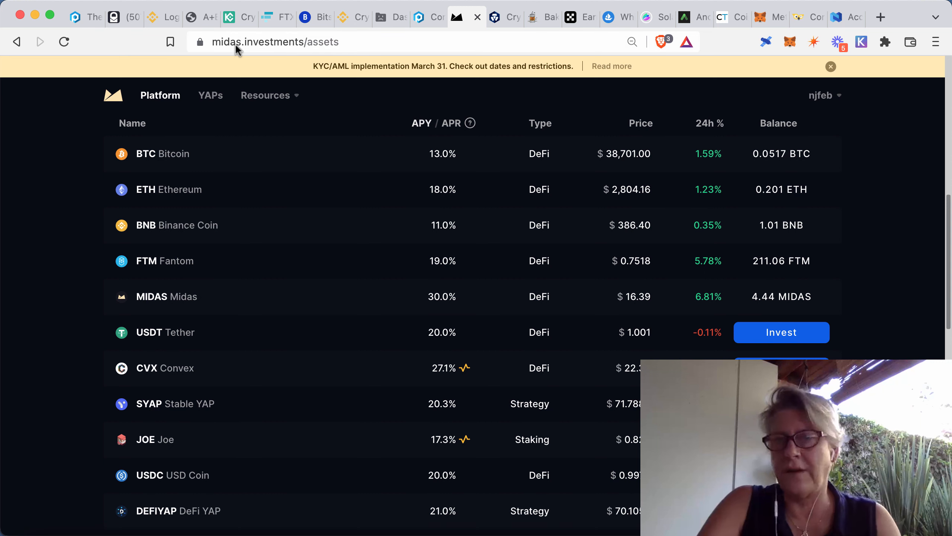
{"action": "mouse_move", "coordinate": [388, 155]}
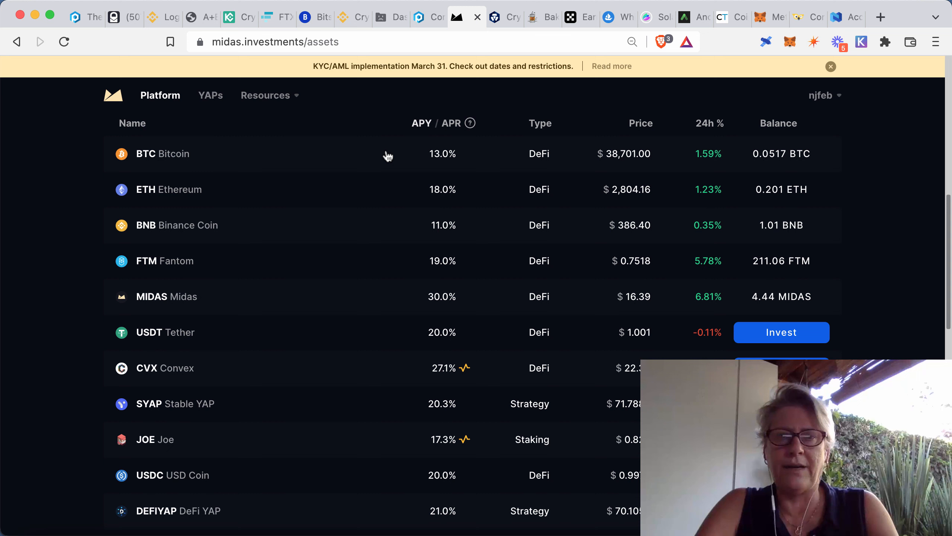
{"action": "mouse_move", "coordinate": [448, 164]}
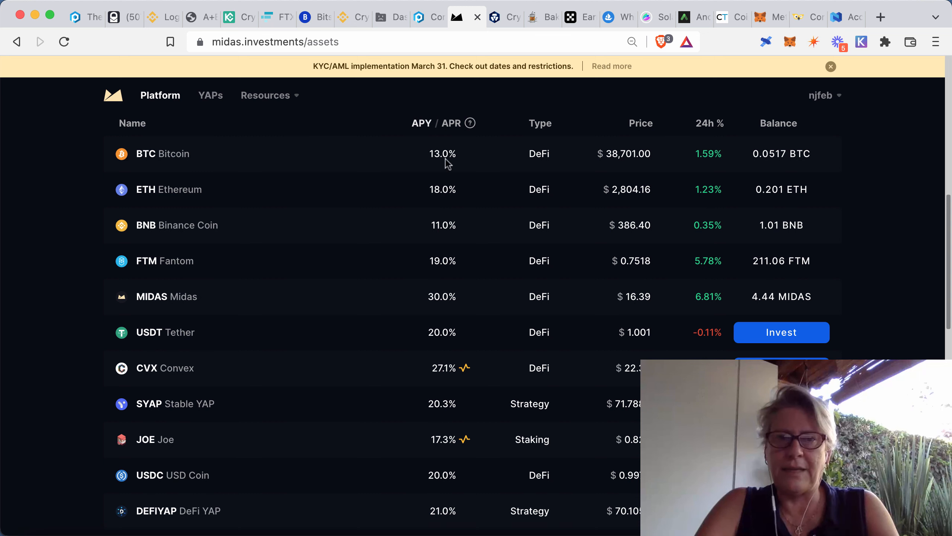
{"action": "mouse_move", "coordinate": [307, 236]}
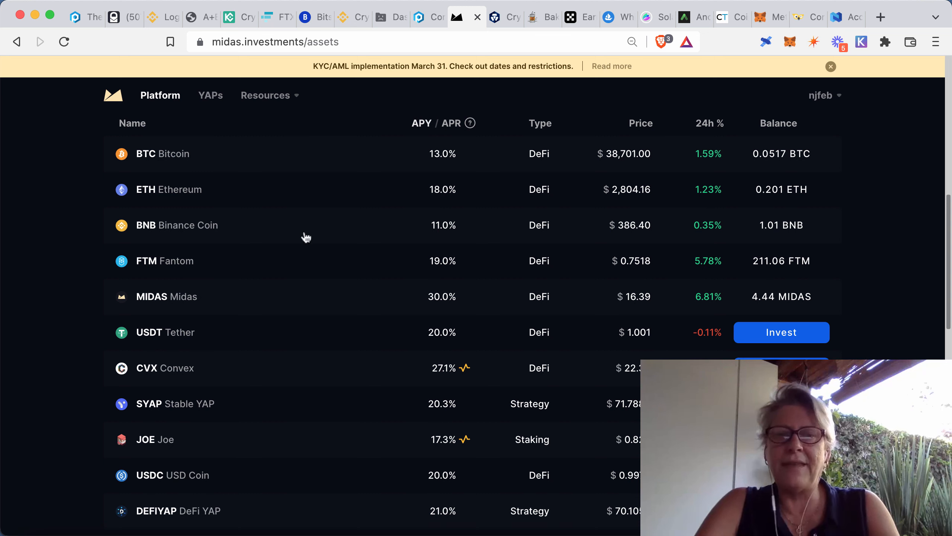
{"action": "mouse_move", "coordinate": [207, 343]}
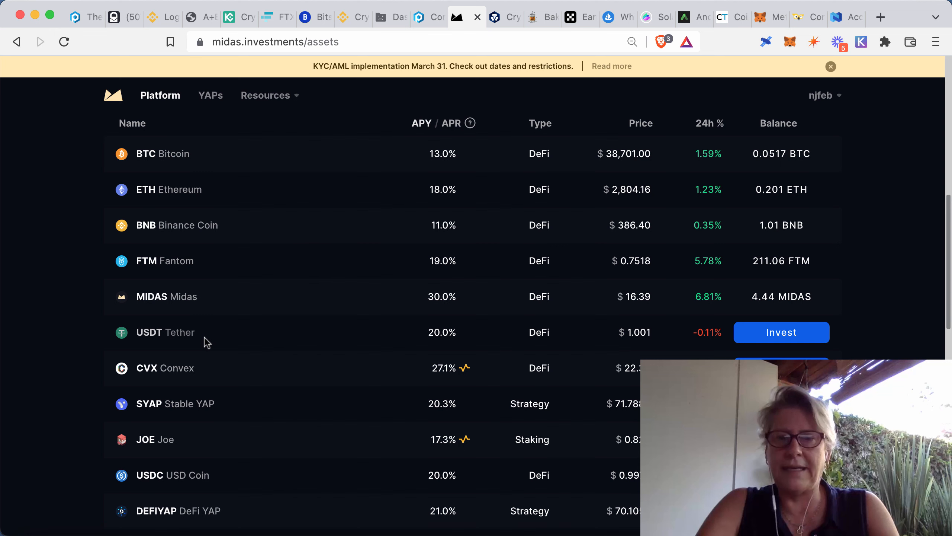
{"action": "mouse_move", "coordinate": [251, 417]}
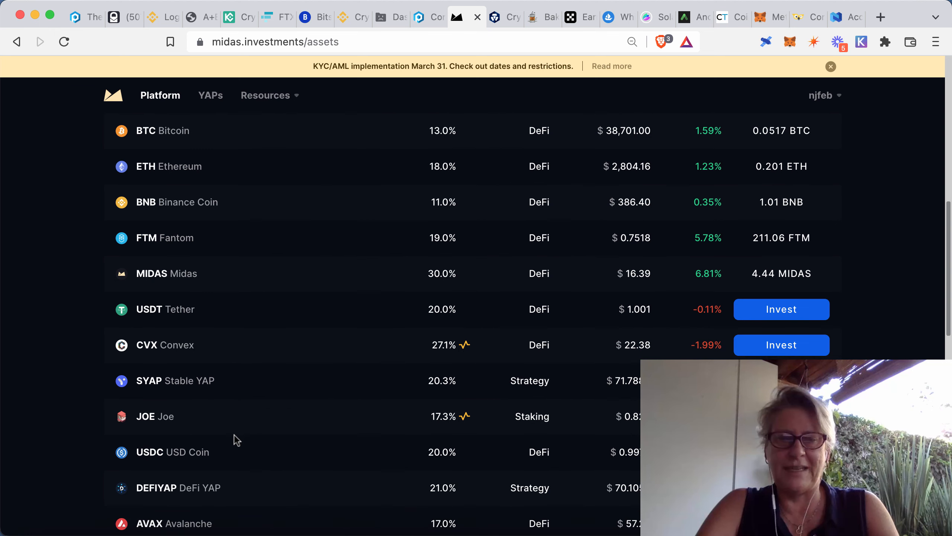
{"action": "scroll", "scroll_direction": "down", "scroll_amount": 3}
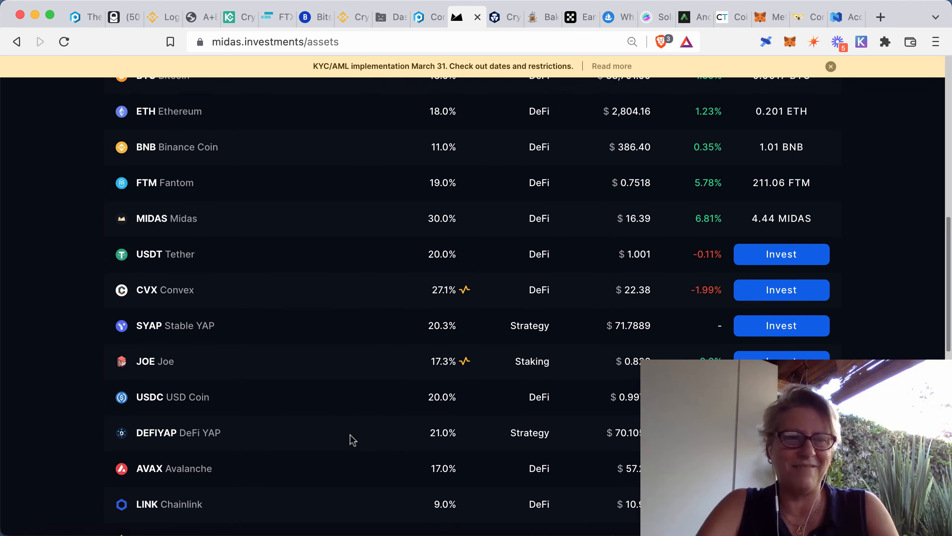
{"action": "scroll", "scroll_direction": "down", "scroll_amount": 3}
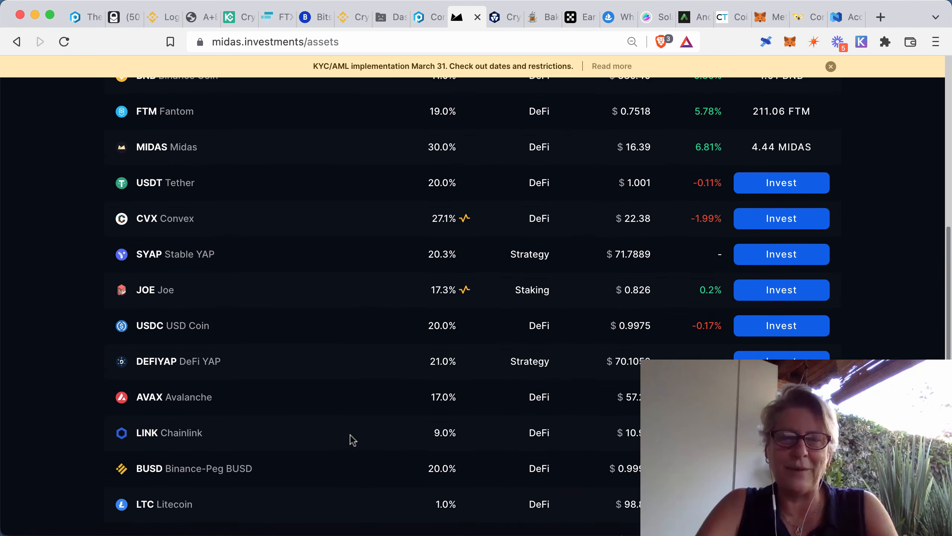
{"action": "scroll", "scroll_direction": "down", "scroll_amount": 3}
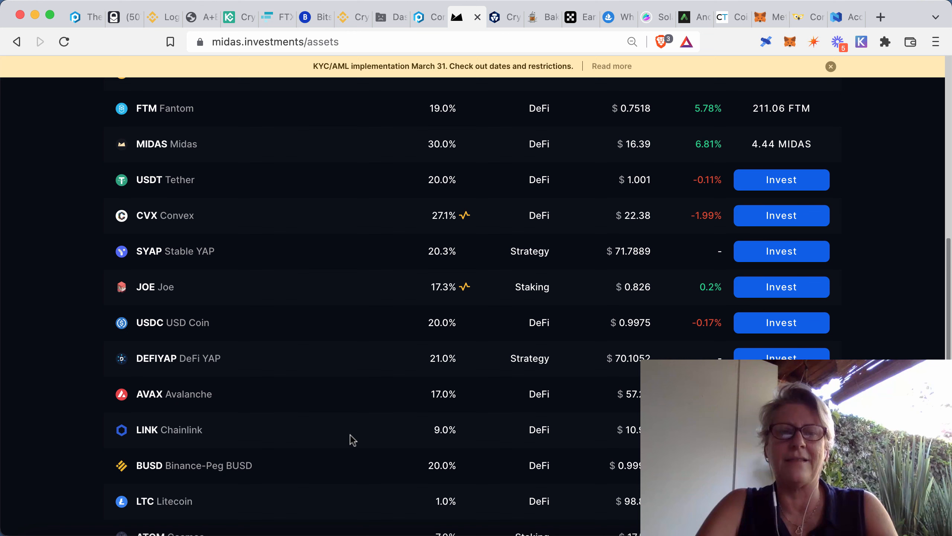
{"action": "mouse_move", "coordinate": [351, 310]}
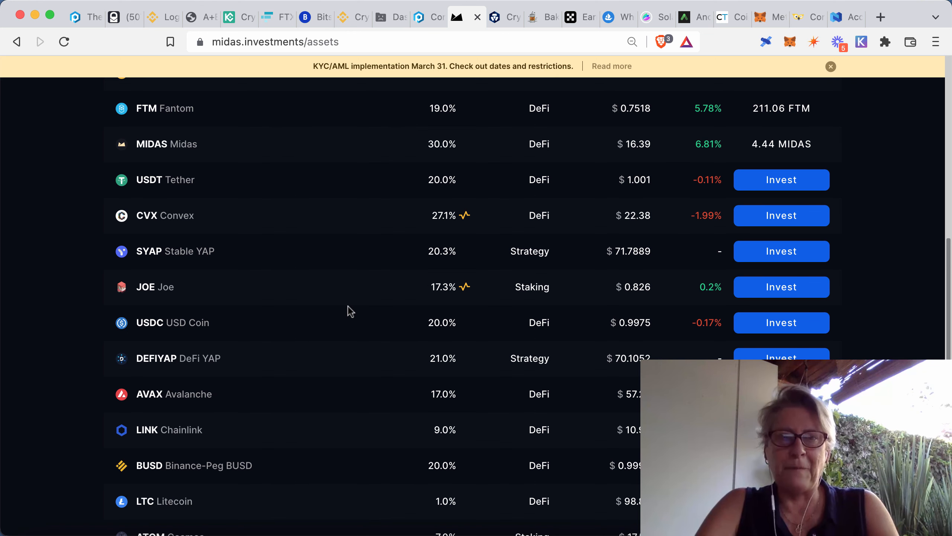
{"action": "scroll", "scroll_direction": "up", "scroll_amount": 3}
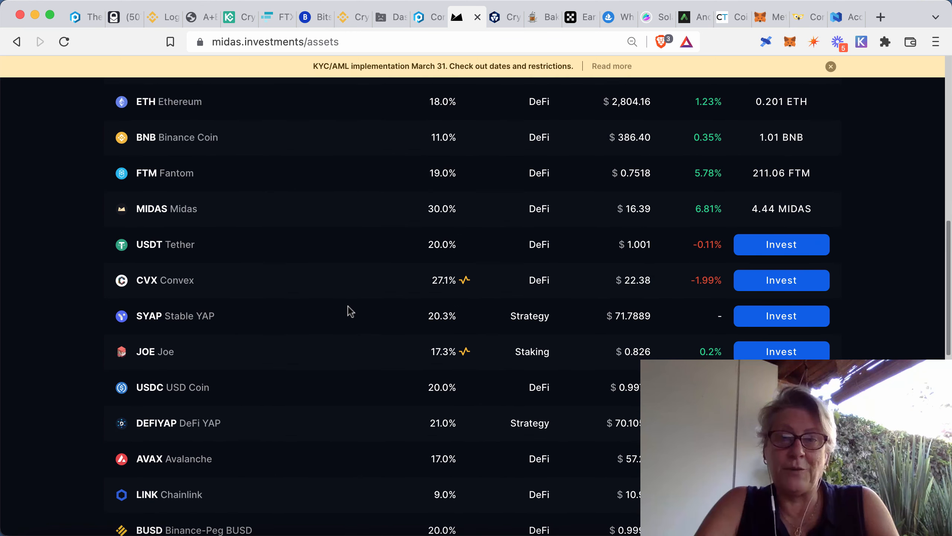
{"action": "scroll", "scroll_direction": "up", "scroll_amount": 3}
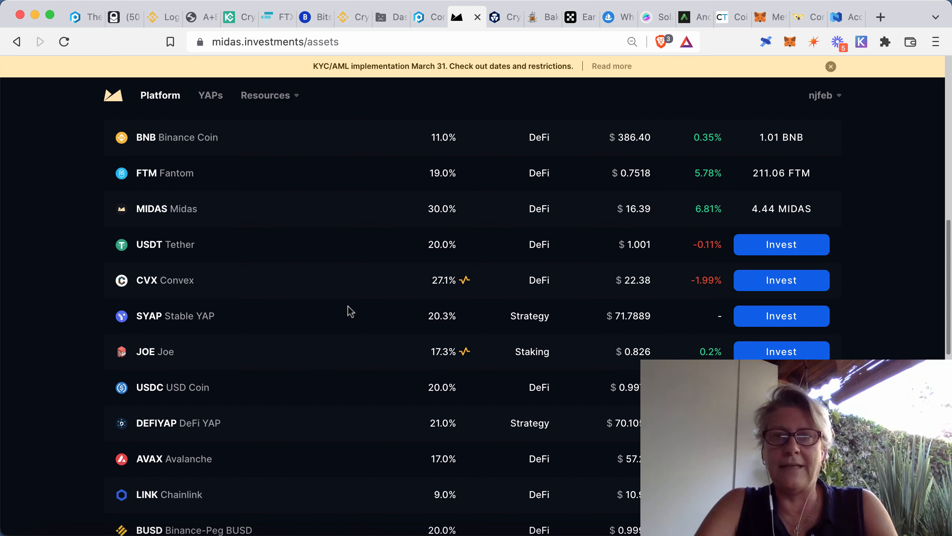
{"action": "mouse_move", "coordinate": [504, 377]}
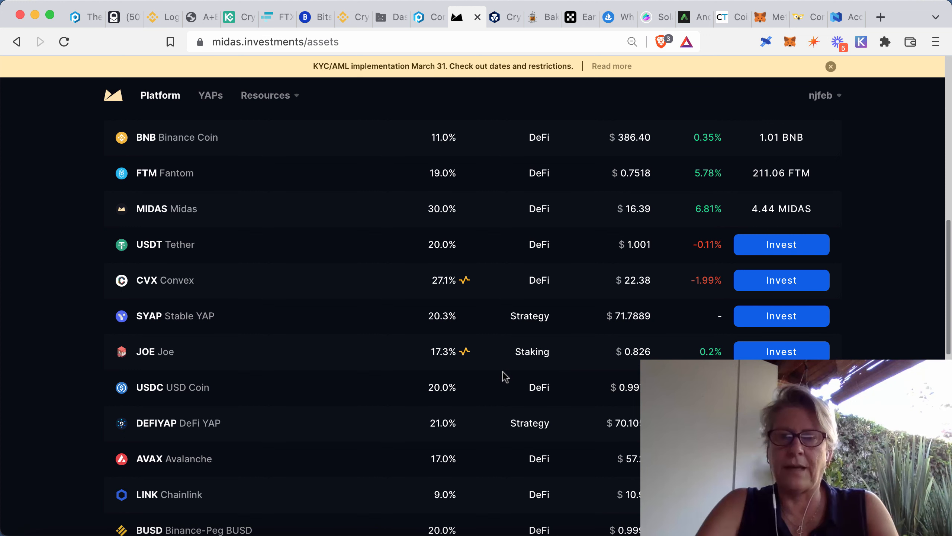
{"action": "scroll", "scroll_direction": "up", "scroll_amount": 3}
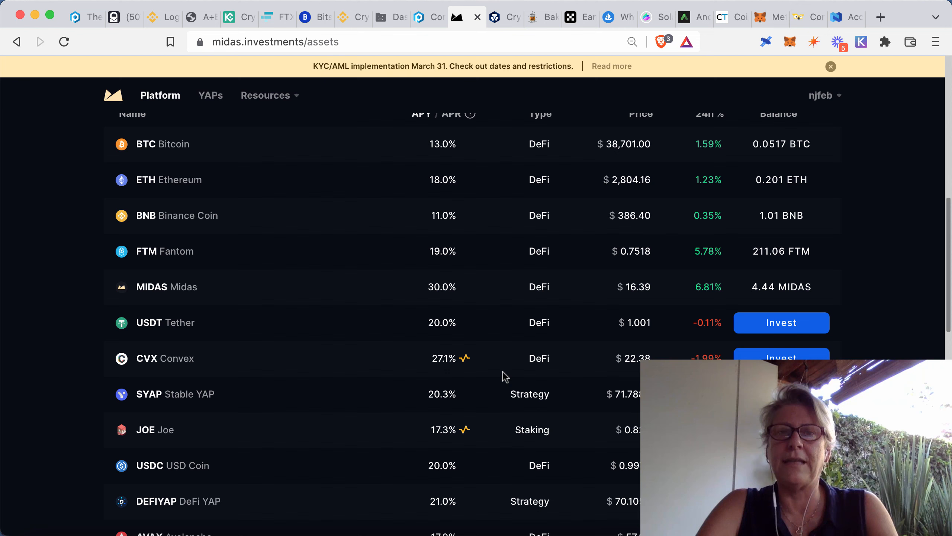
{"action": "mouse_move", "coordinate": [316, 17]}
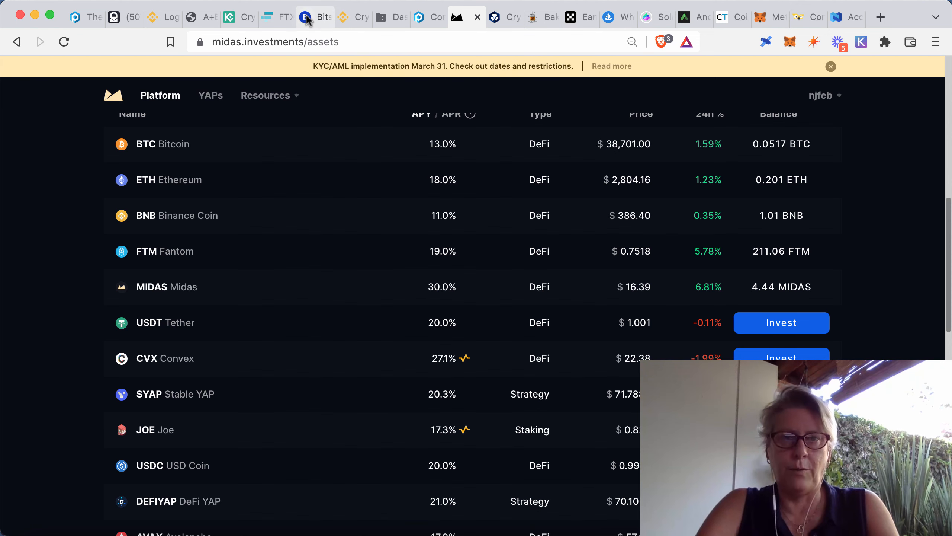
Switch to the Bitsgap bots page listing six active spot grid bots and their profits.
{"action": "left_click", "coordinate": [314, 17]}
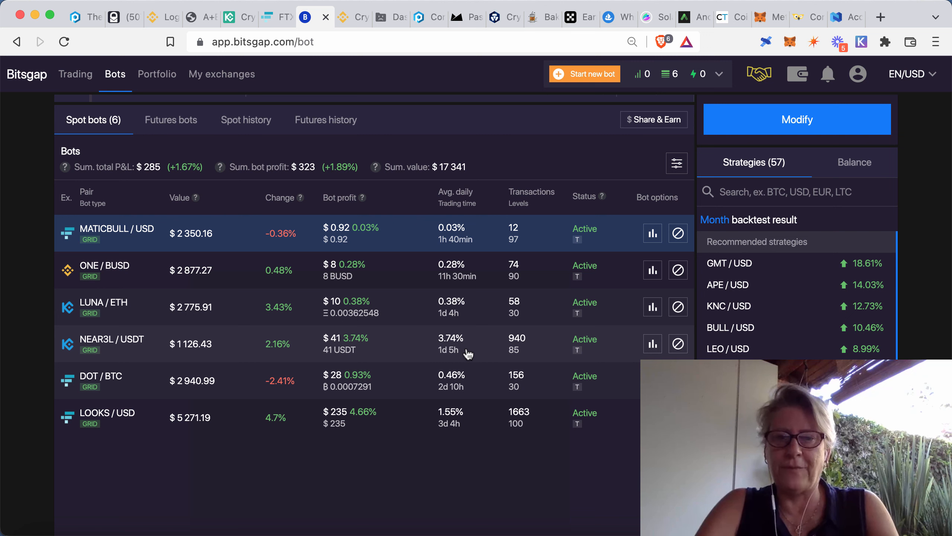
{"action": "mouse_move", "coordinate": [483, 423]}
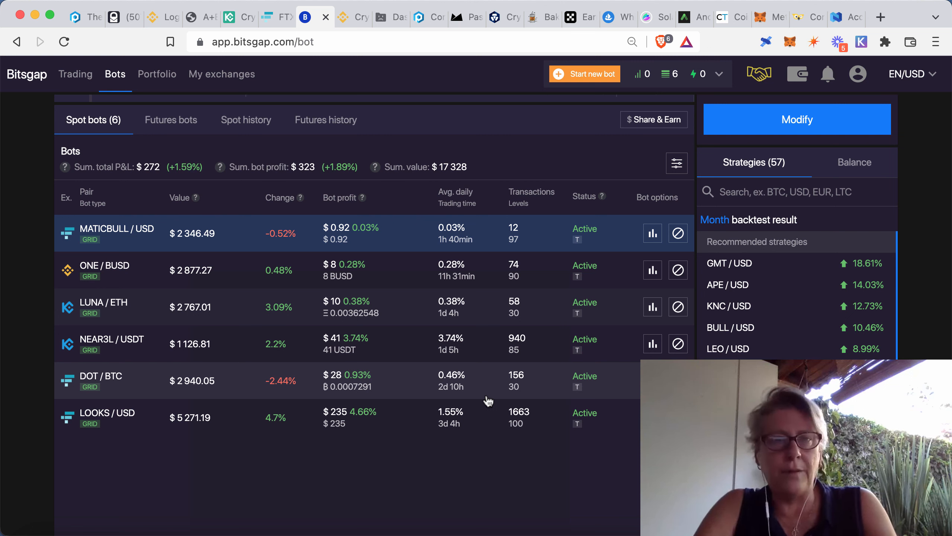
{"action": "mouse_move", "coordinate": [516, 286]}
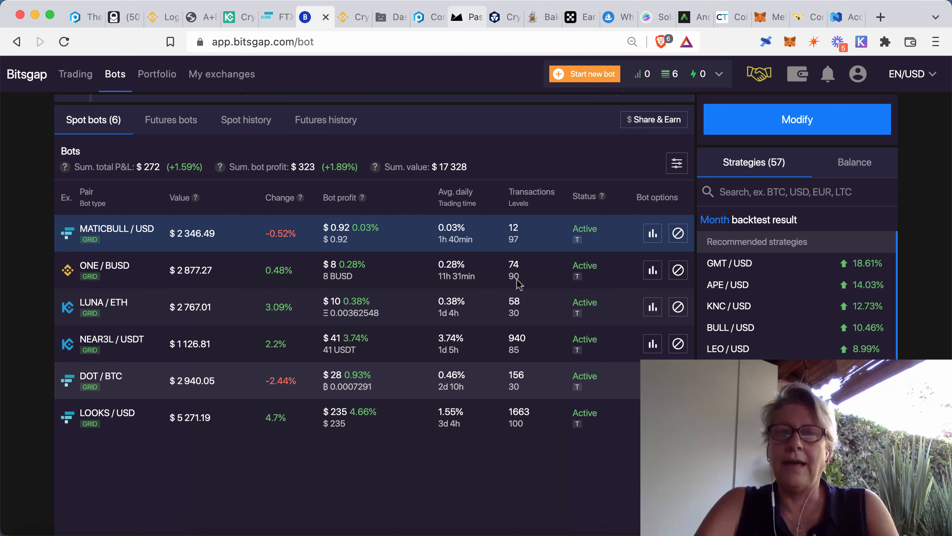
Return to the Midas assets table showing BTC at 13.0% and ETH at 18.0%.
{"action": "left_click", "coordinate": [467, 17]}
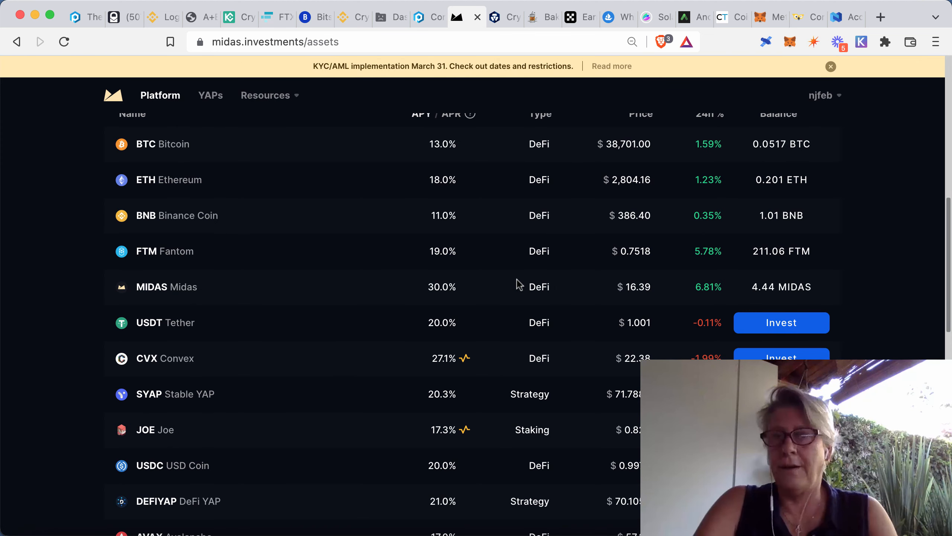
{"action": "mouse_move", "coordinate": [406, 220]}
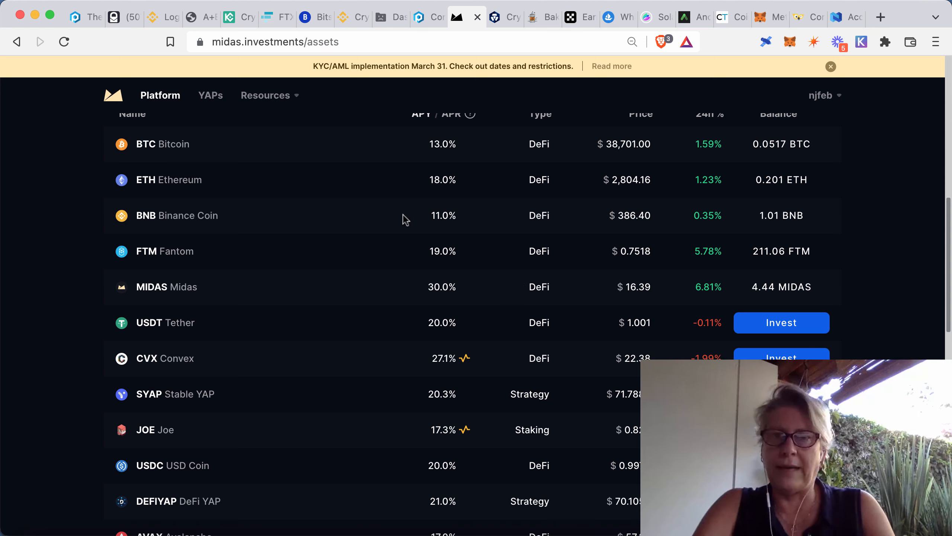
{"action": "mouse_move", "coordinate": [404, 220]}
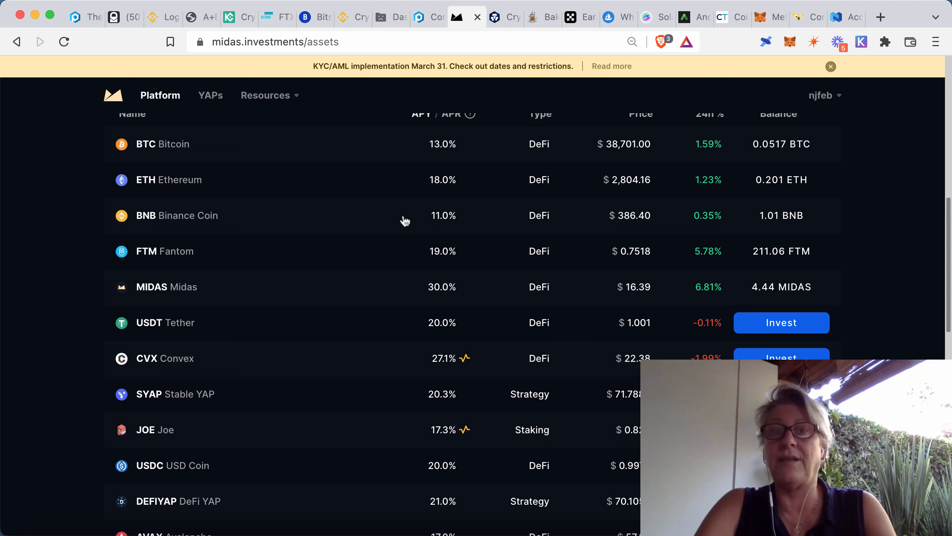
{"action": "mouse_move", "coordinate": [309, 177]}
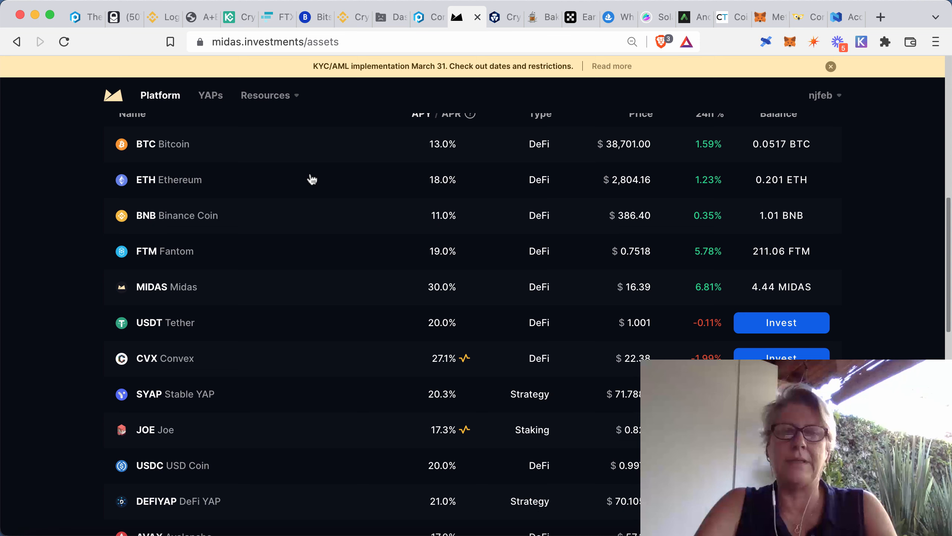
{"action": "mouse_move", "coordinate": [219, 237]}
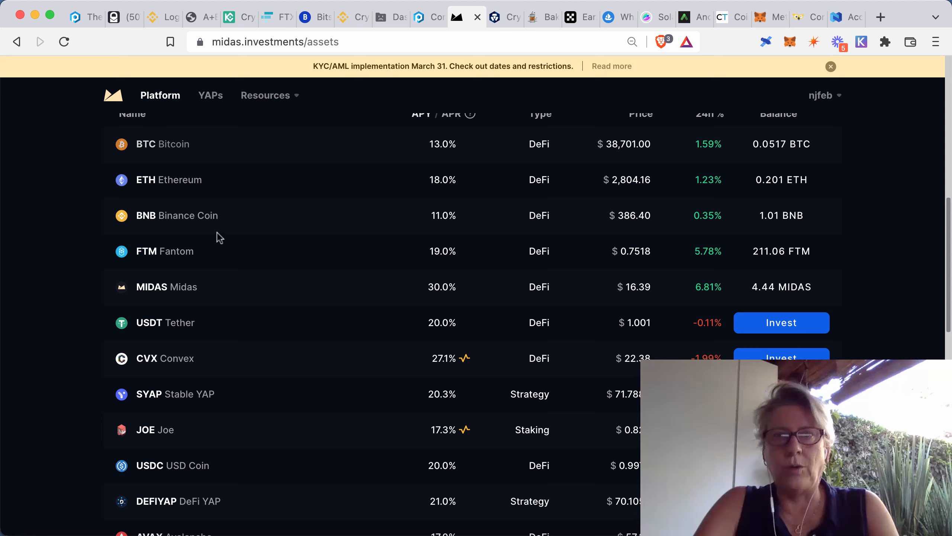
{"action": "mouse_move", "coordinate": [440, 179]}
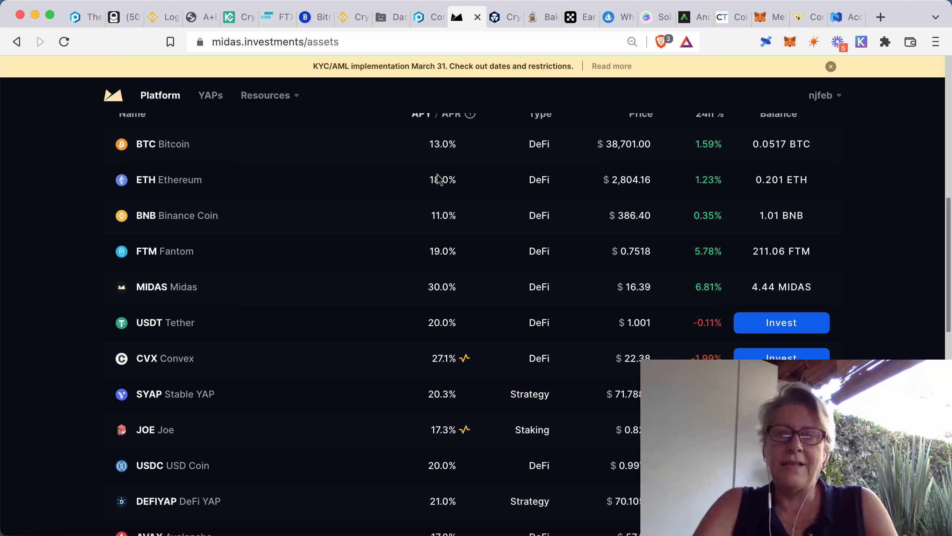
{"action": "mouse_move", "coordinate": [521, 194]}
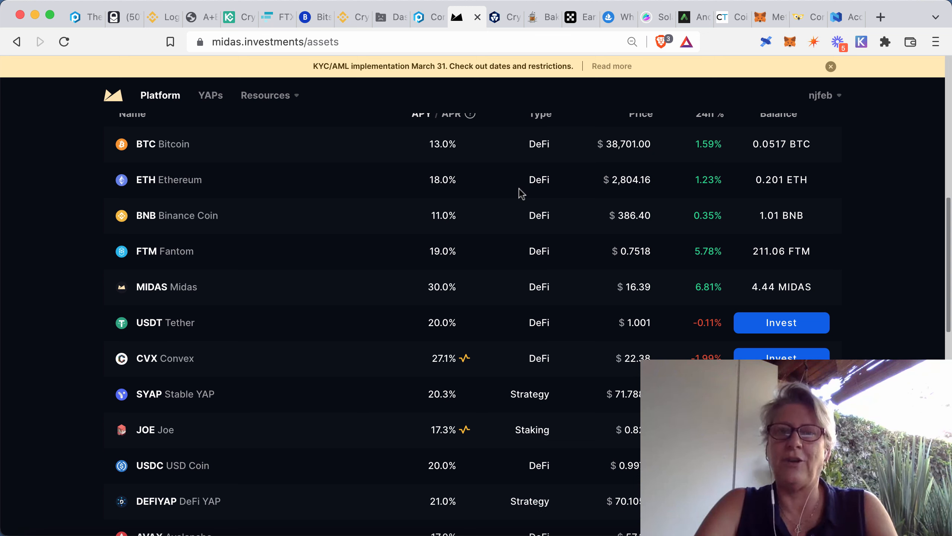
{"action": "mouse_move", "coordinate": [497, 18]}
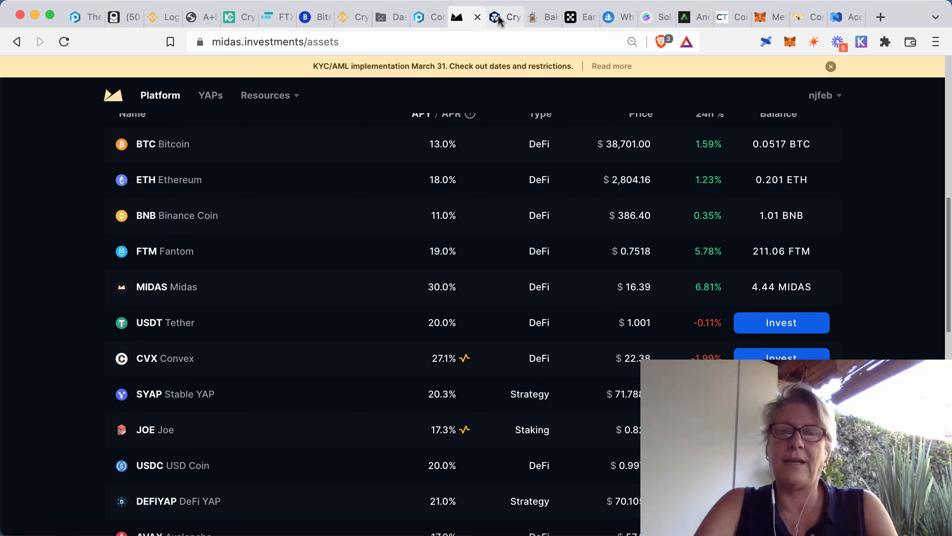
Bring up the Crypto.com home page advertising rewards up to 14.5%.
{"action": "left_click", "coordinate": [504, 17]}
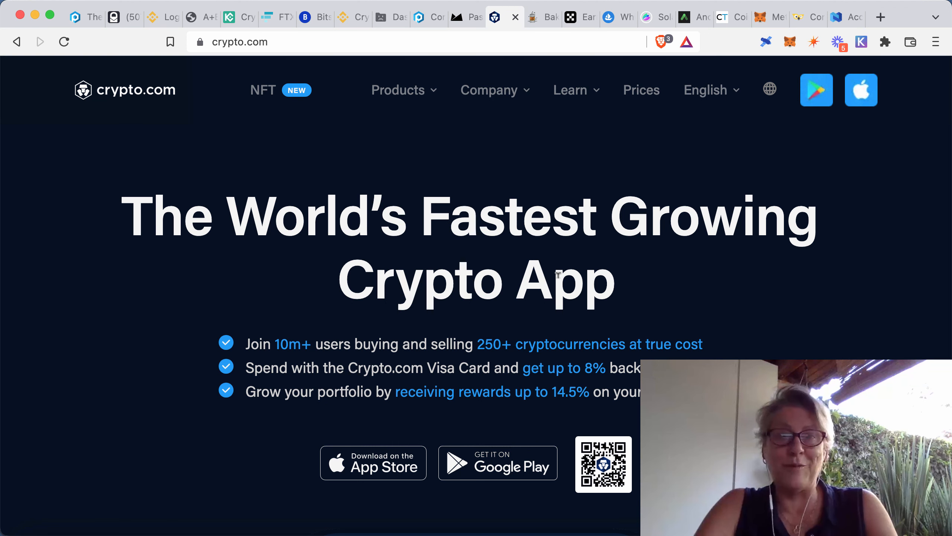
{"action": "mouse_move", "coordinate": [756, 298]}
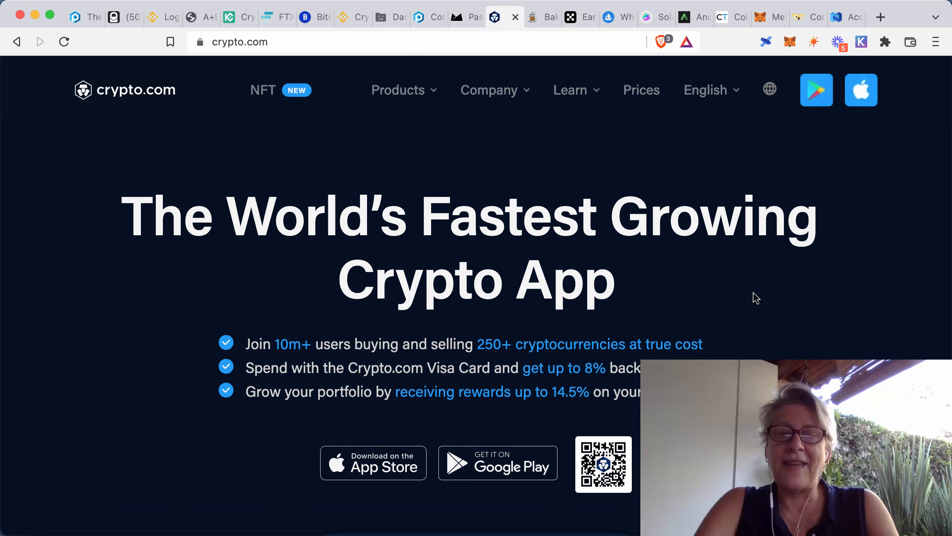
{"action": "scroll", "scroll_direction": "down", "scroll_amount": 3}
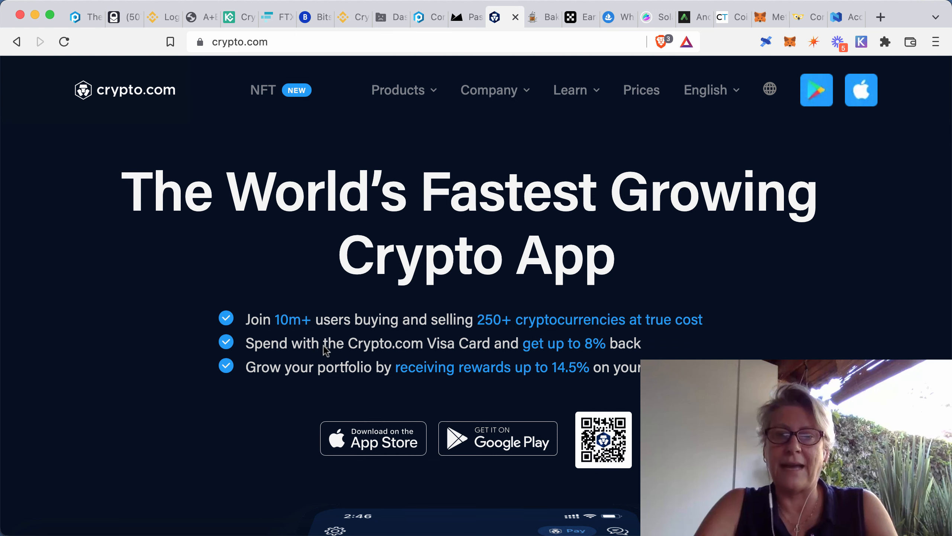
{"action": "mouse_move", "coordinate": [637, 361]}
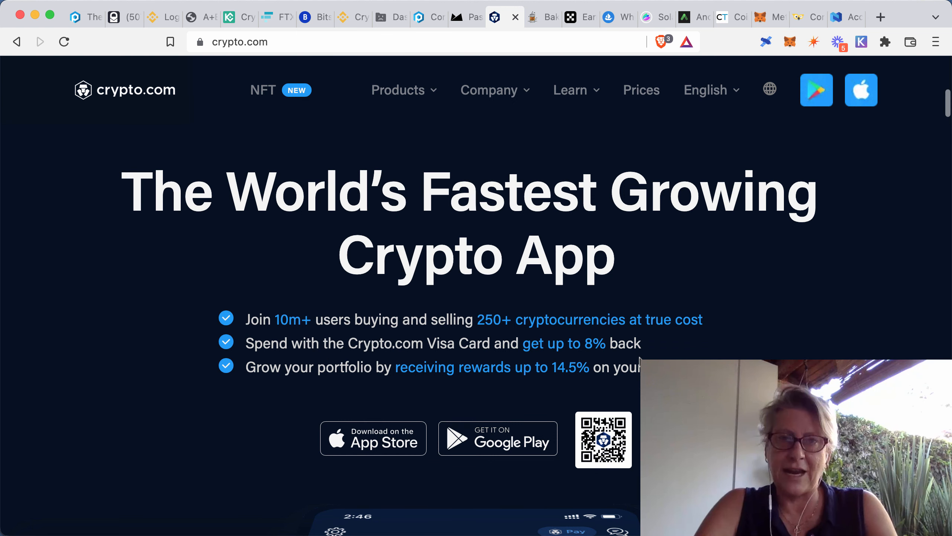
{"action": "mouse_move", "coordinate": [544, 361]}
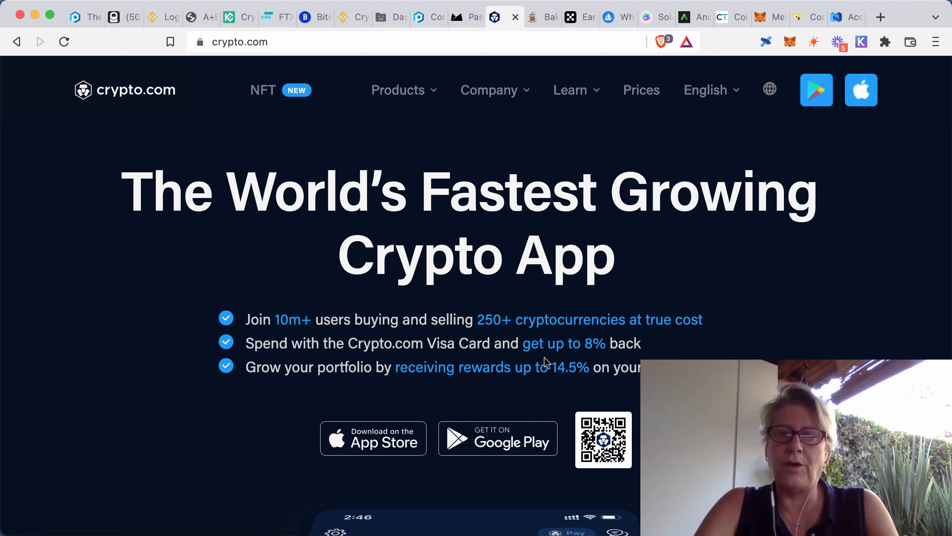
{"action": "mouse_move", "coordinate": [577, 388]}
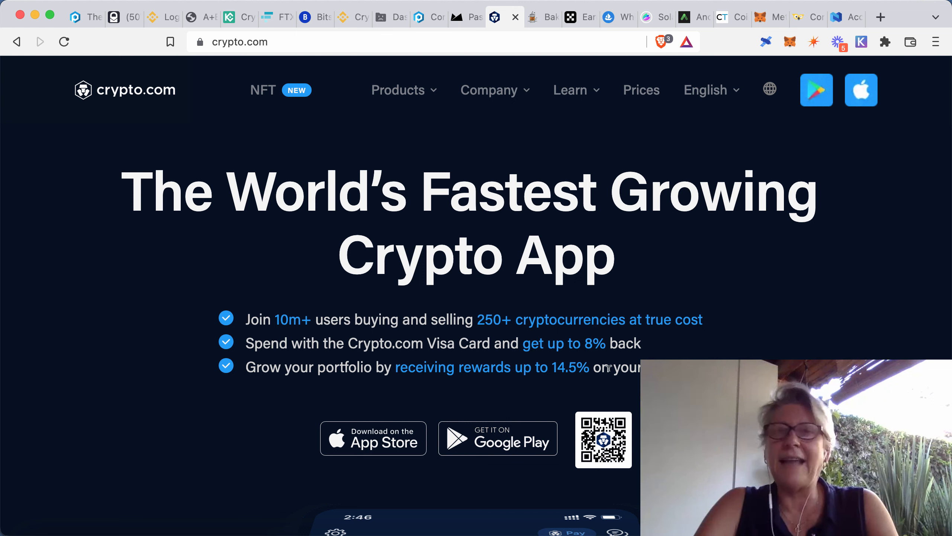
{"action": "mouse_move", "coordinate": [429, 329]}
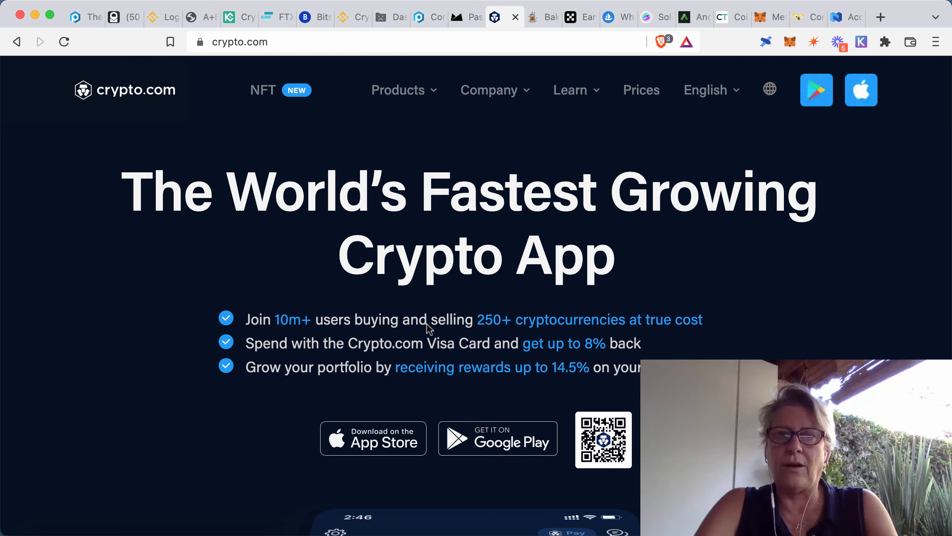
{"action": "mouse_move", "coordinate": [471, 303]}
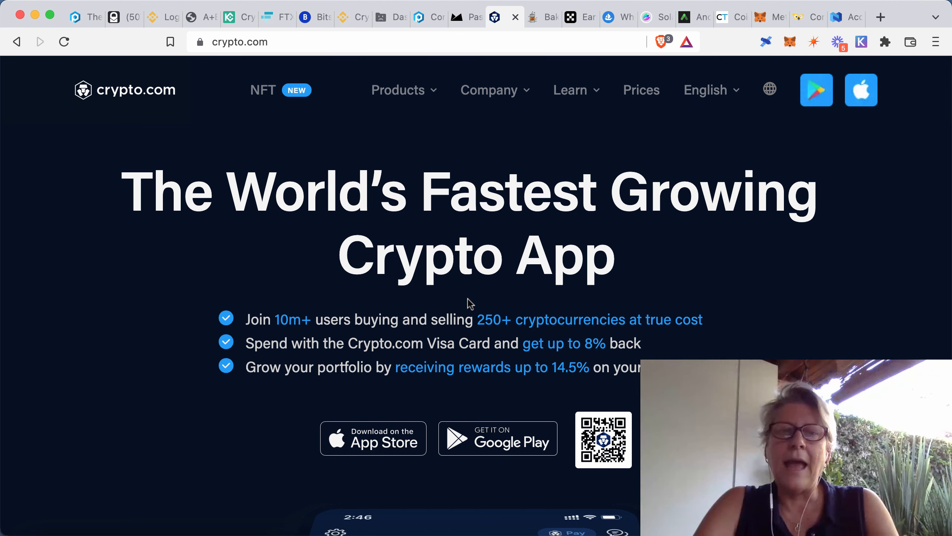
{"action": "mouse_move", "coordinate": [212, 114]}
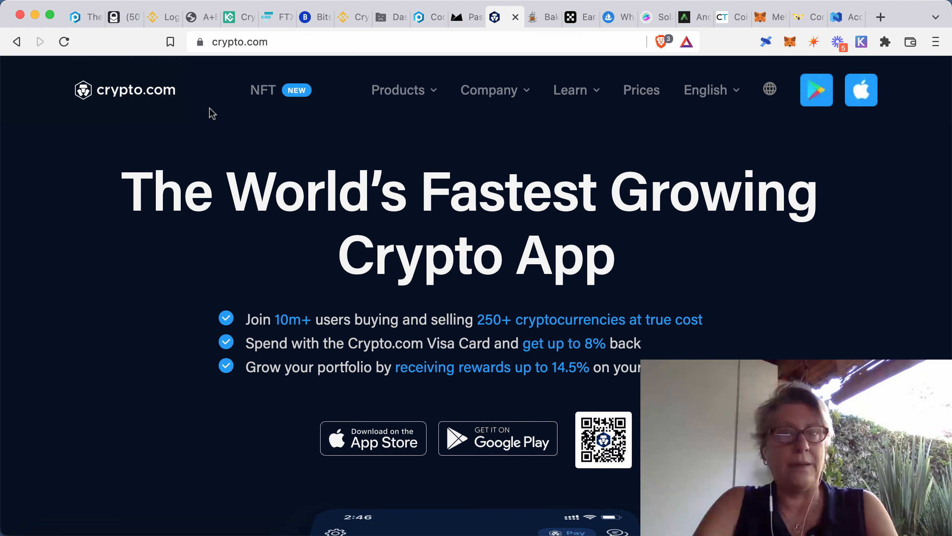
{"action": "mouse_move", "coordinate": [174, 116]}
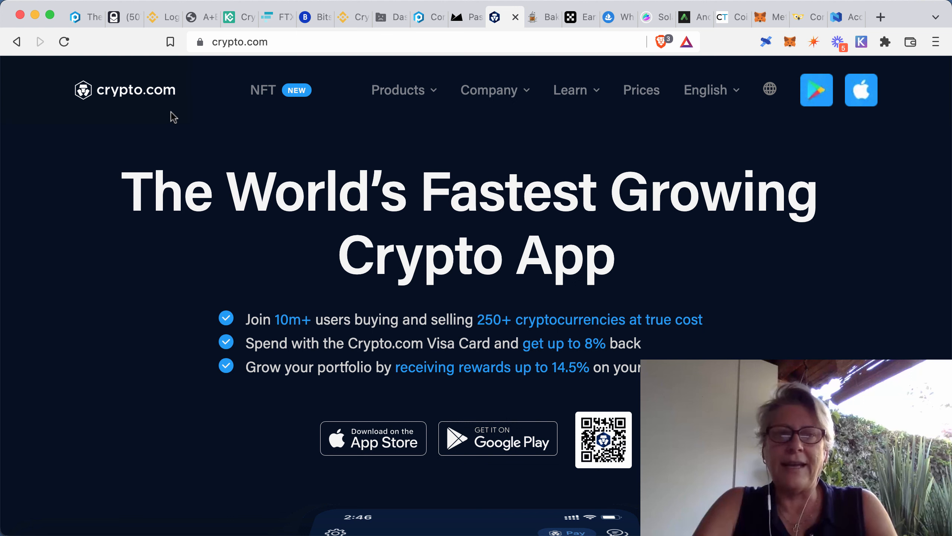
{"action": "mouse_move", "coordinate": [351, 229]}
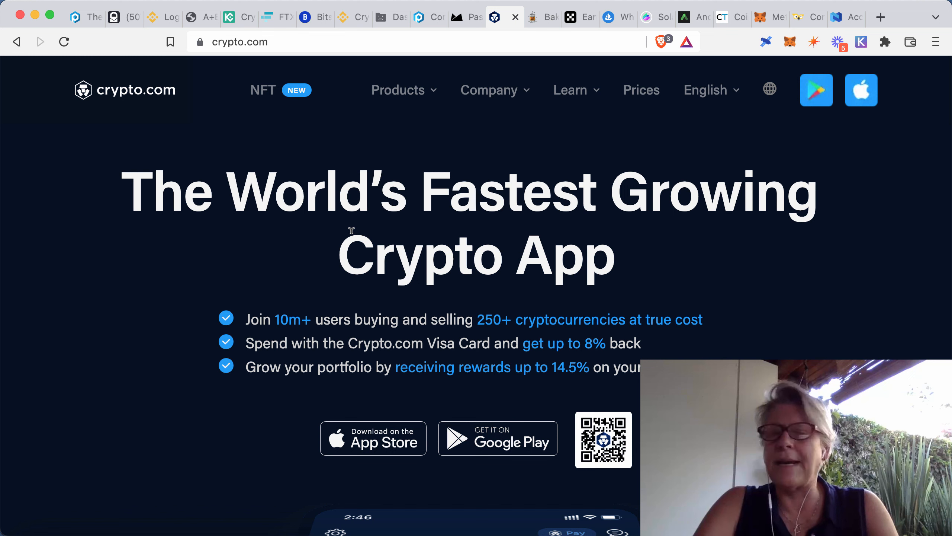
{"action": "mouse_move", "coordinate": [726, 340]}
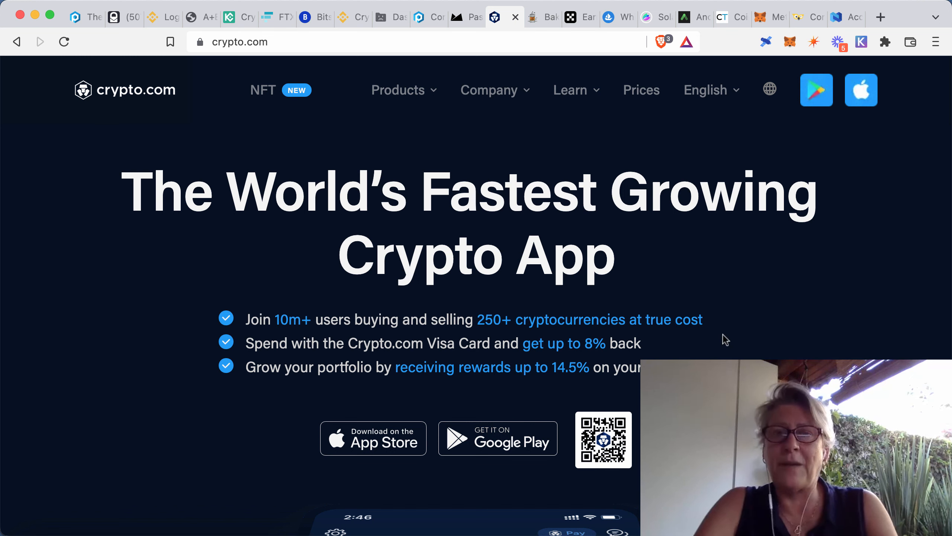